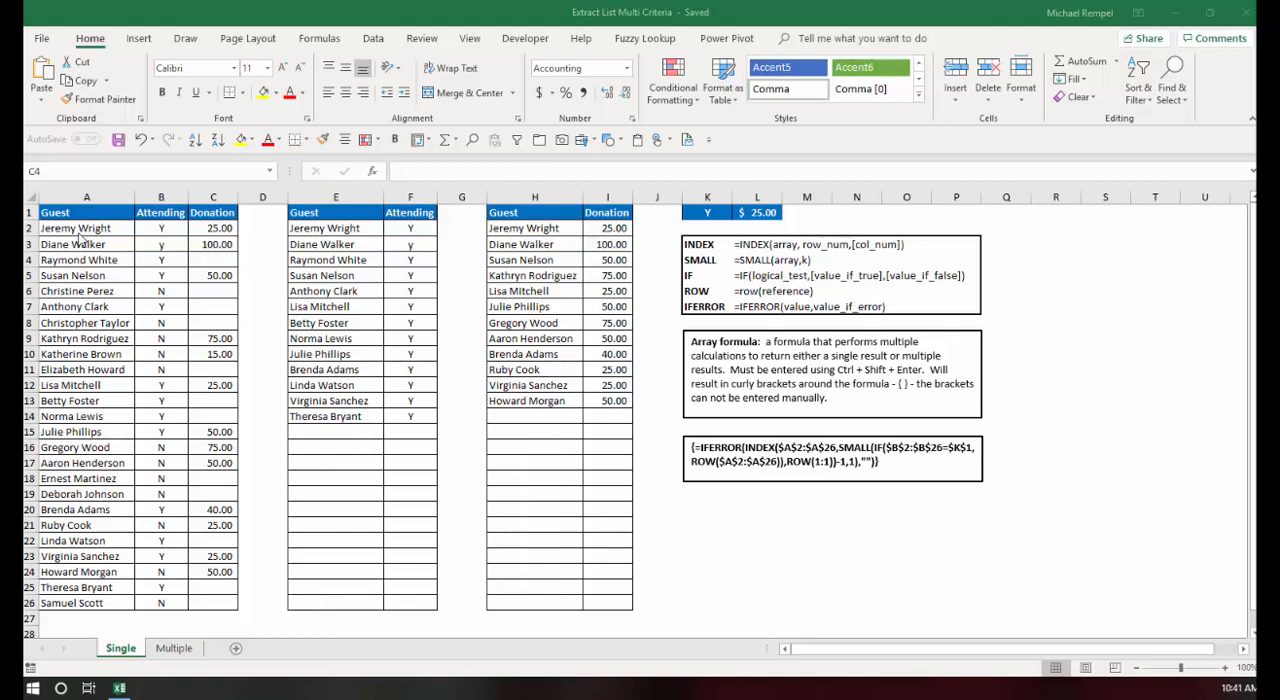
mouse_move(170, 365)
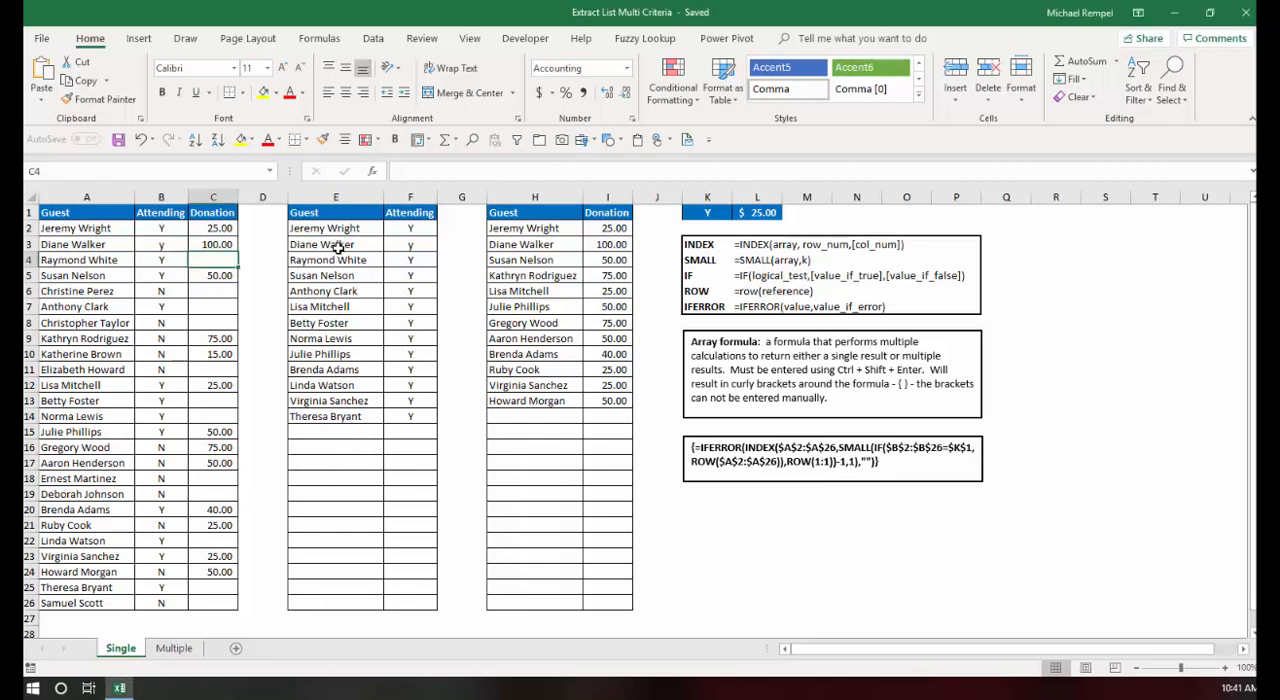
- Begin editing the guest-list formula, typing 'and' and 'B2:B8,' as a second condition
left_click(335, 228)
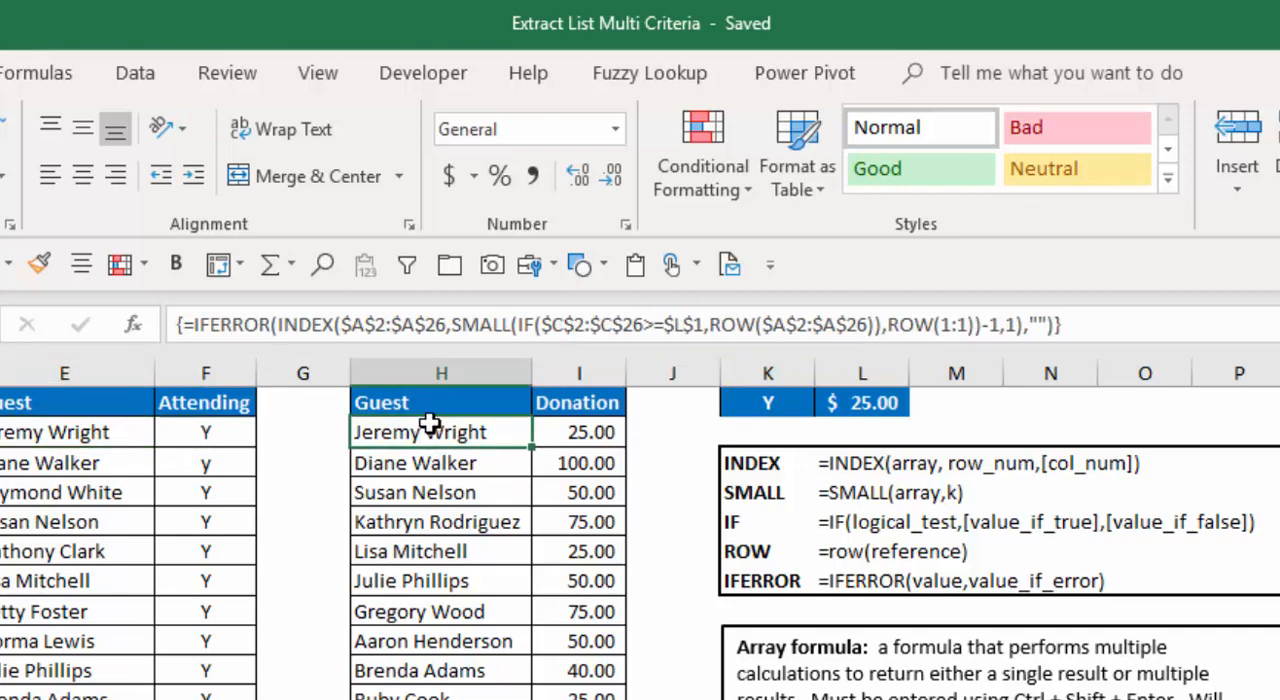
mouse_move(560, 328)
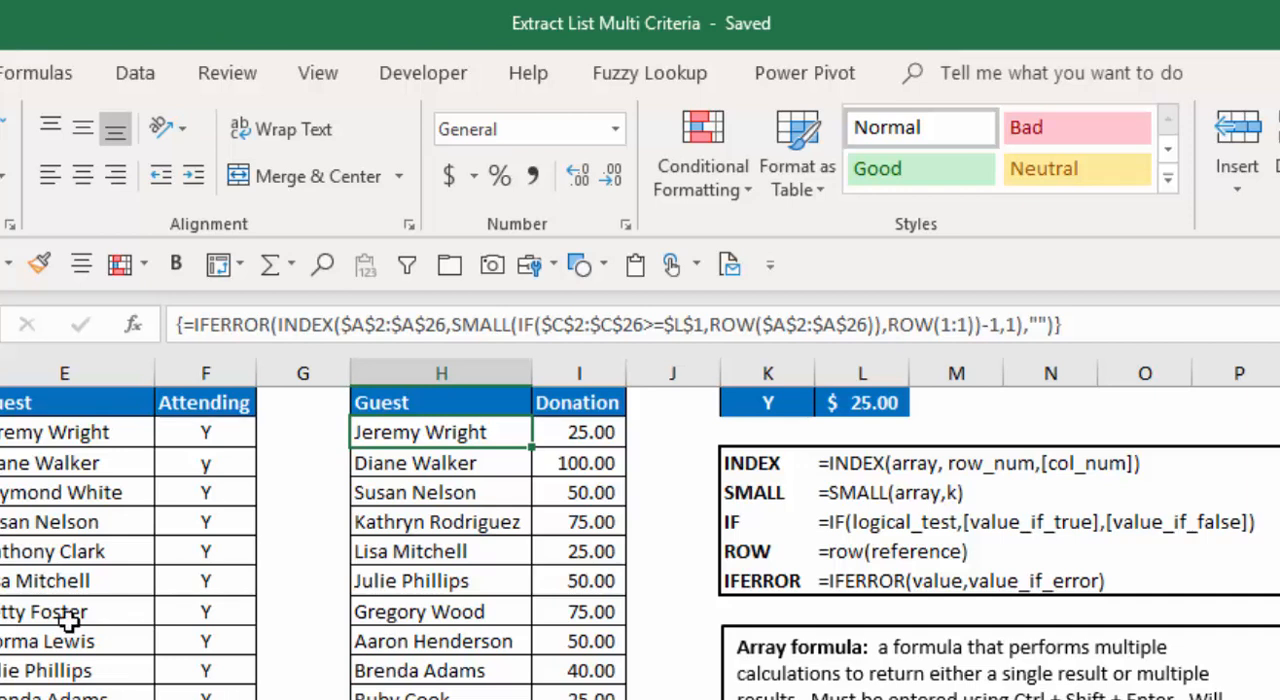
mouse_move(115, 545)
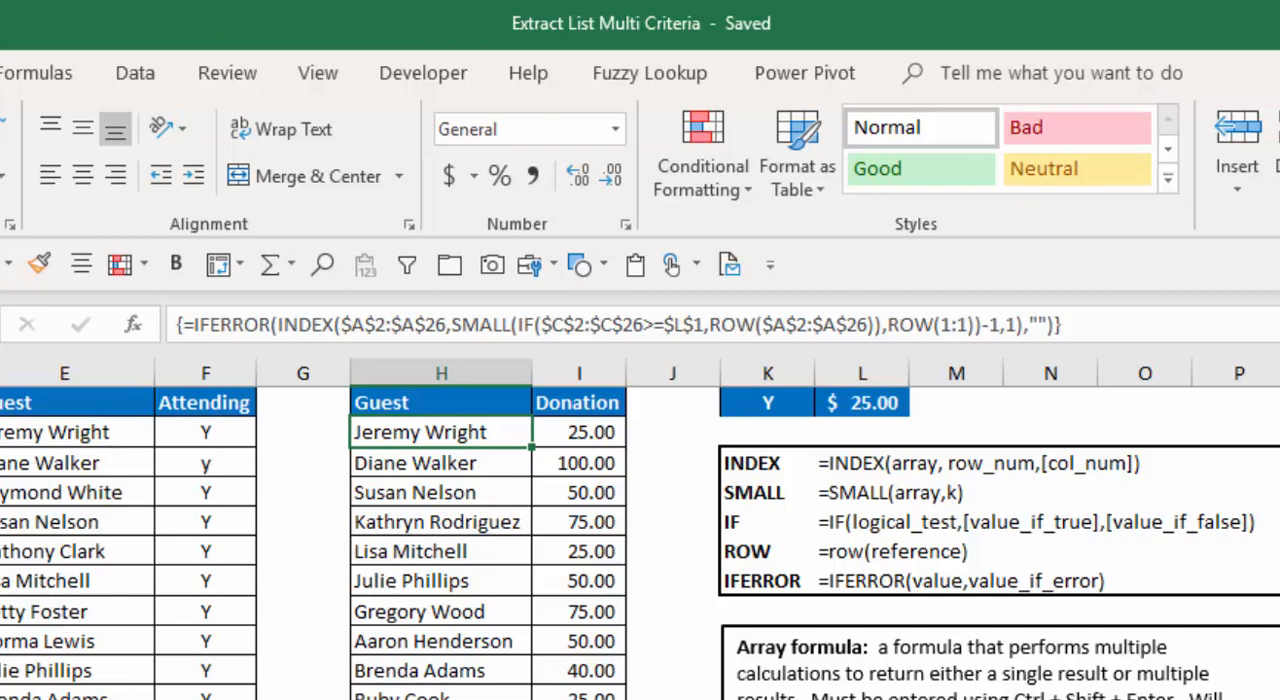
mouse_move(560, 672)
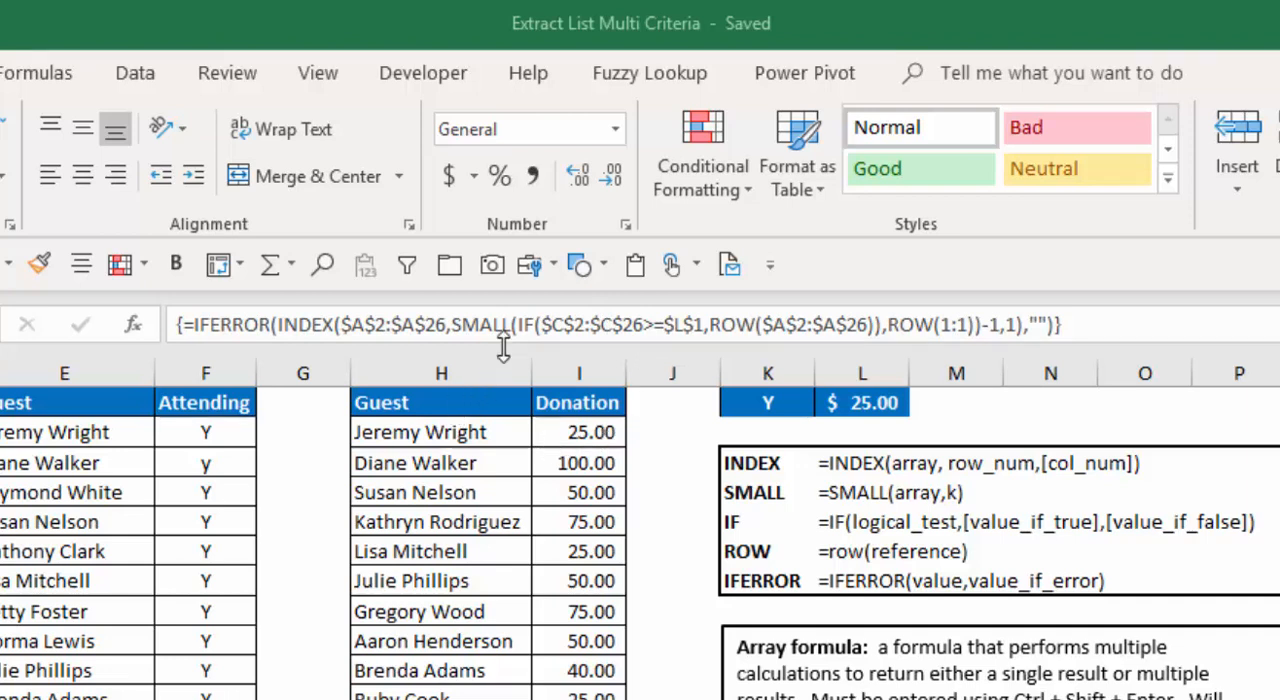
left_click(420, 431)
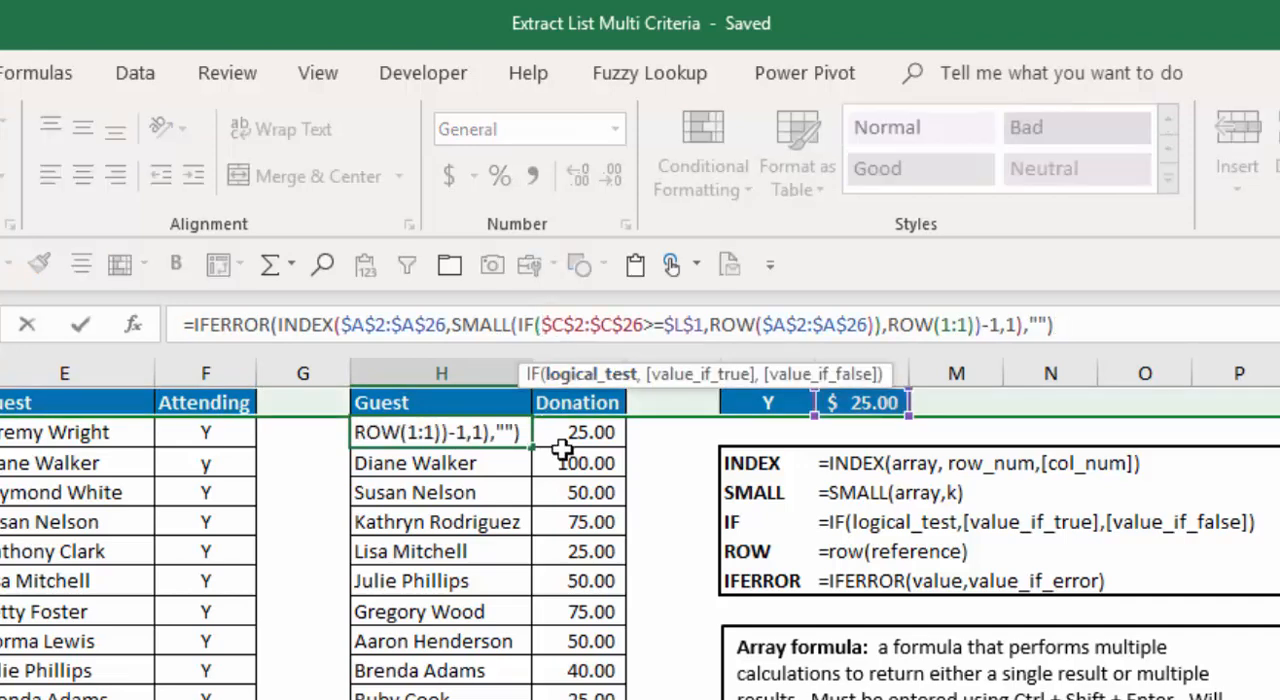
type("and")
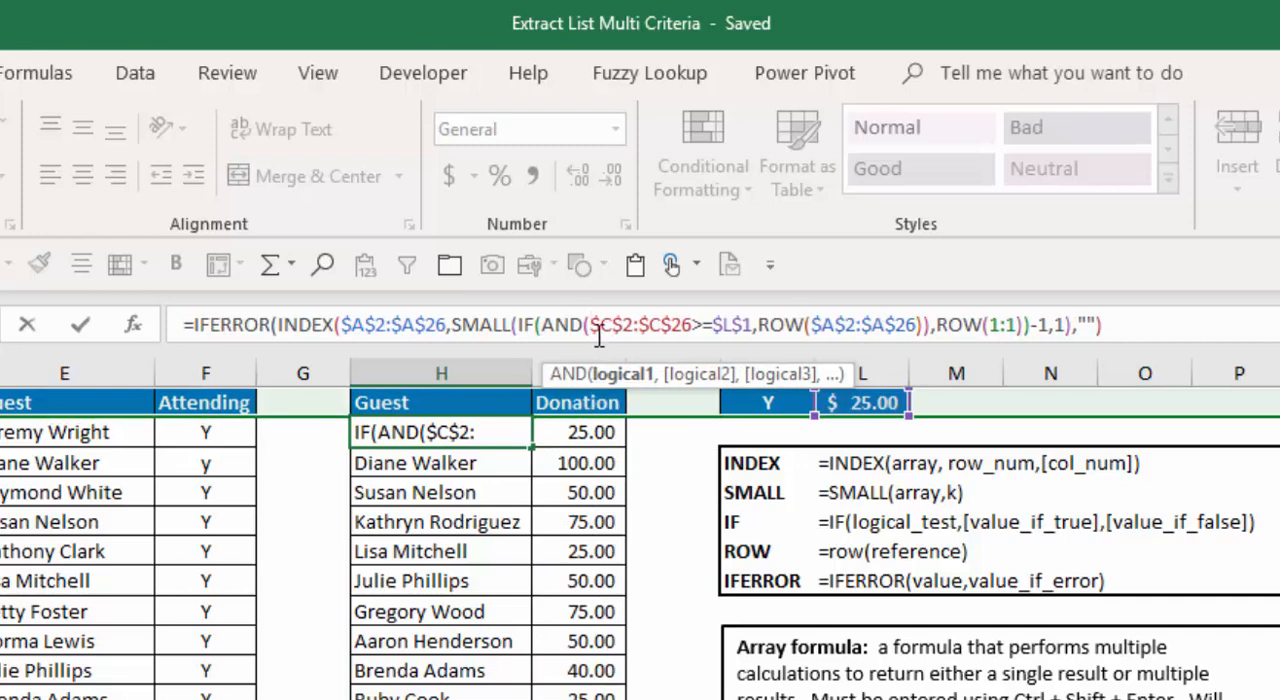
left_click(37, 72)
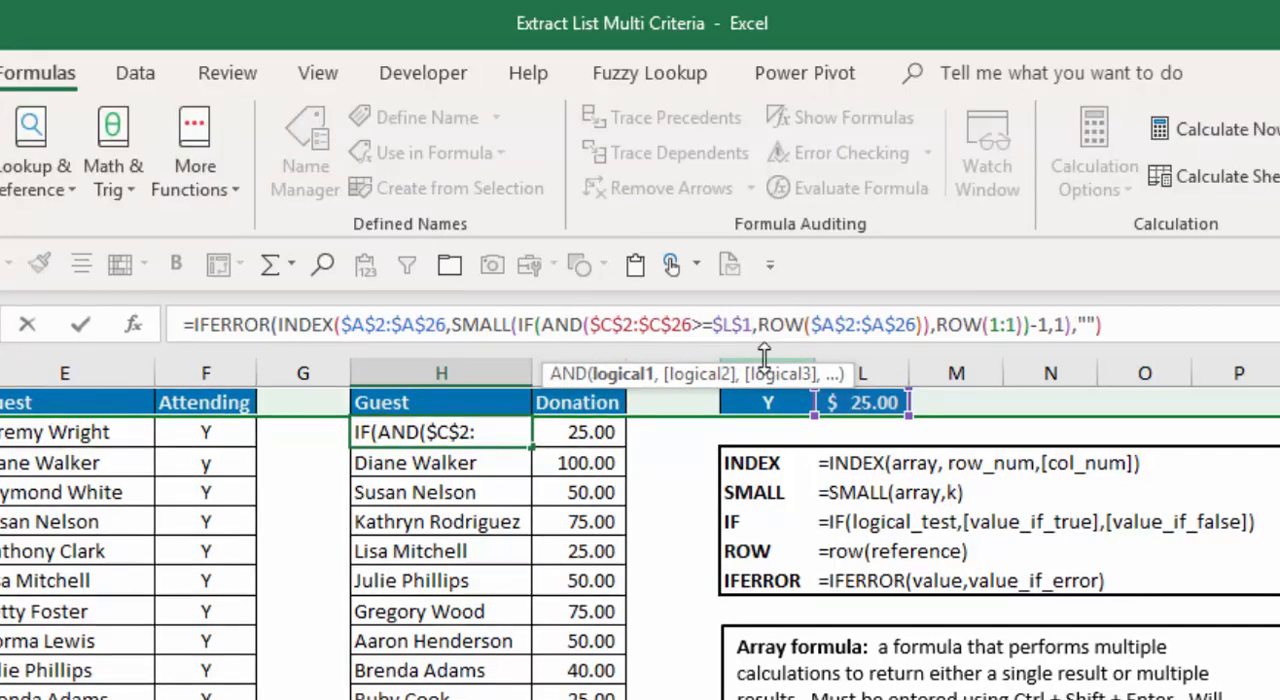
type(",")
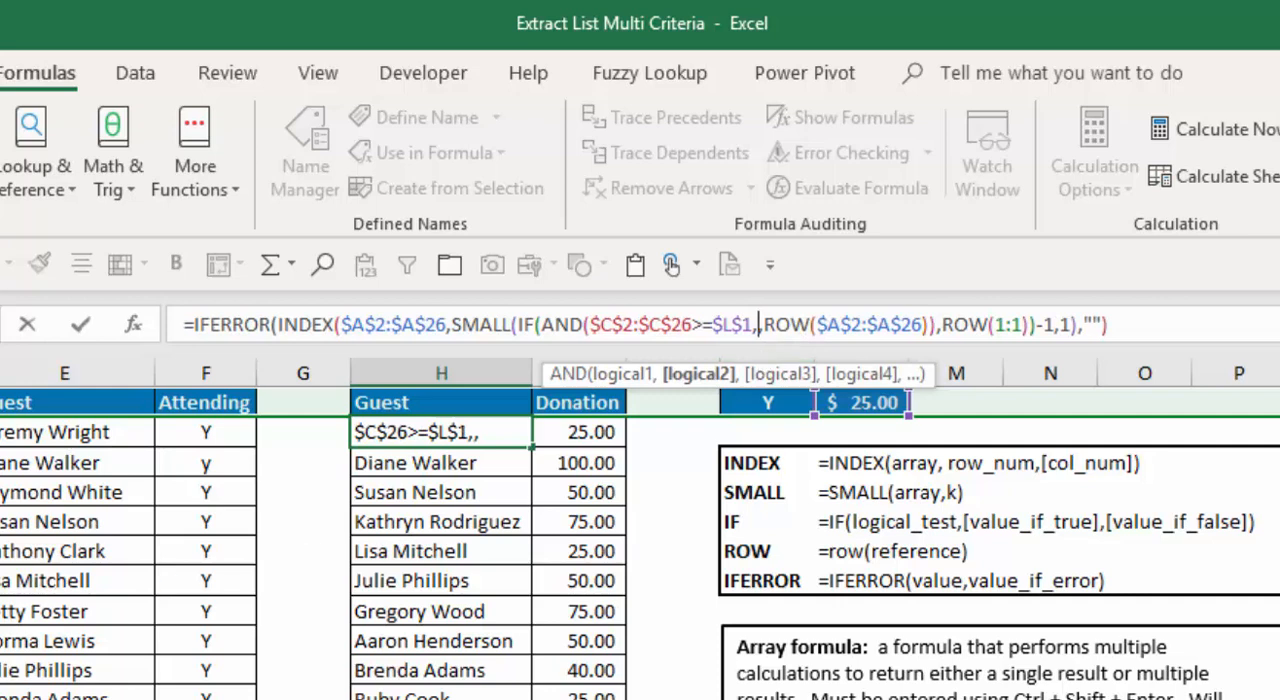
type("B2:B8,")
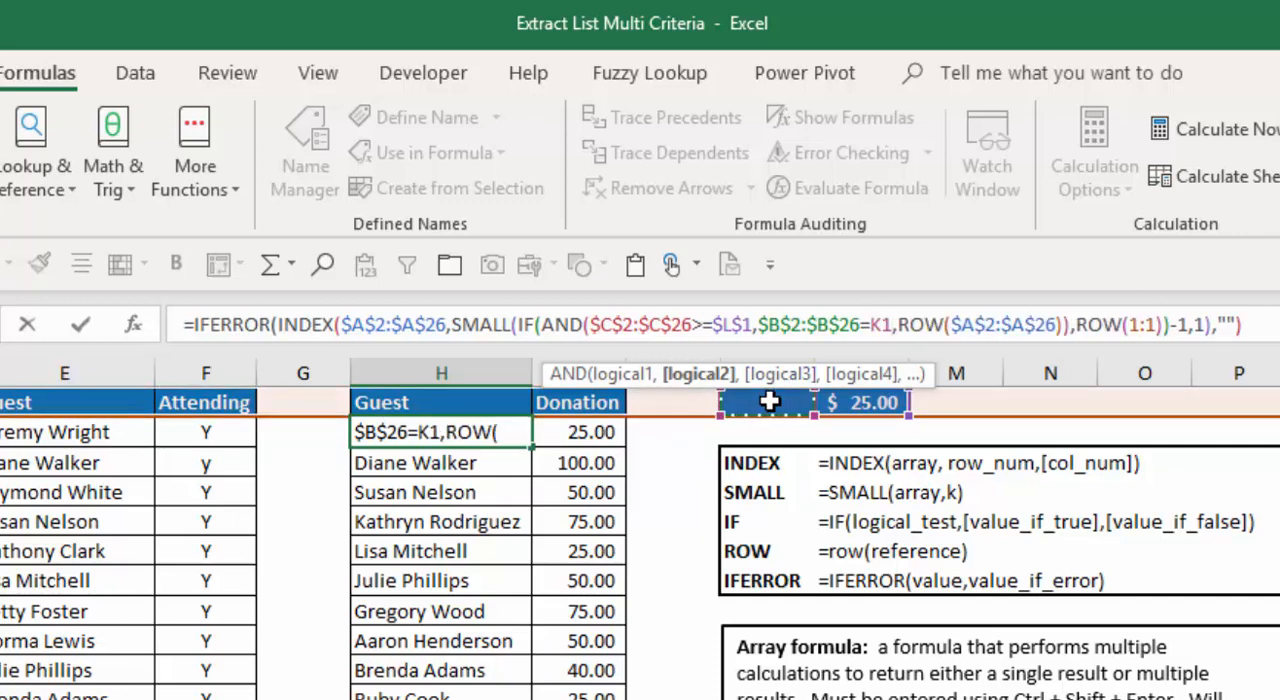
- Abandon the unfinished edit, restore the Home ribbon, and switch to the Multiple sheet
key("f4")
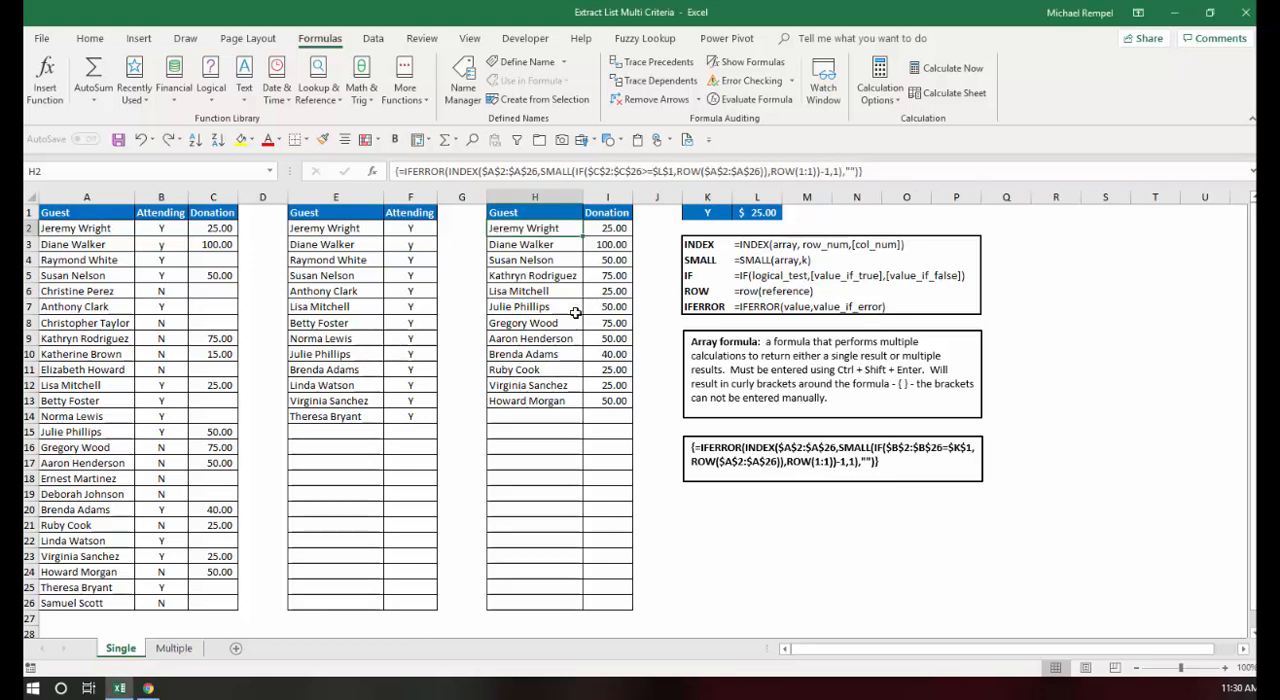
left_click(89, 38)
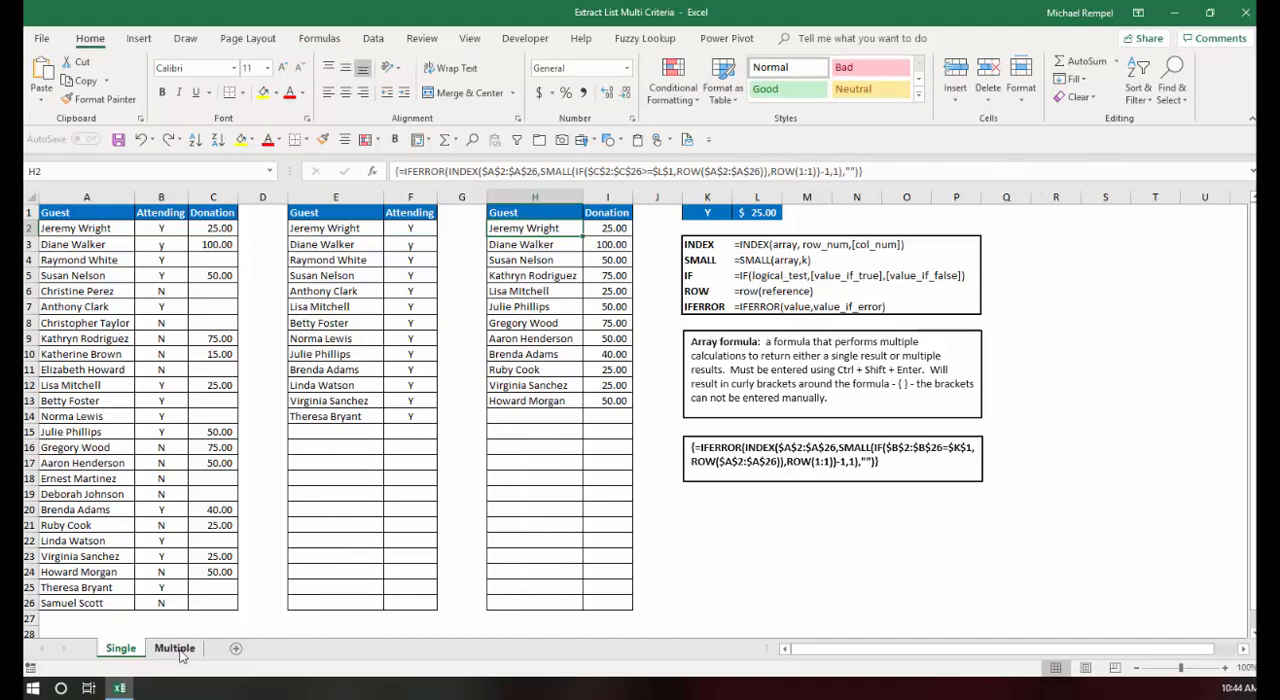
left_click(174, 648)
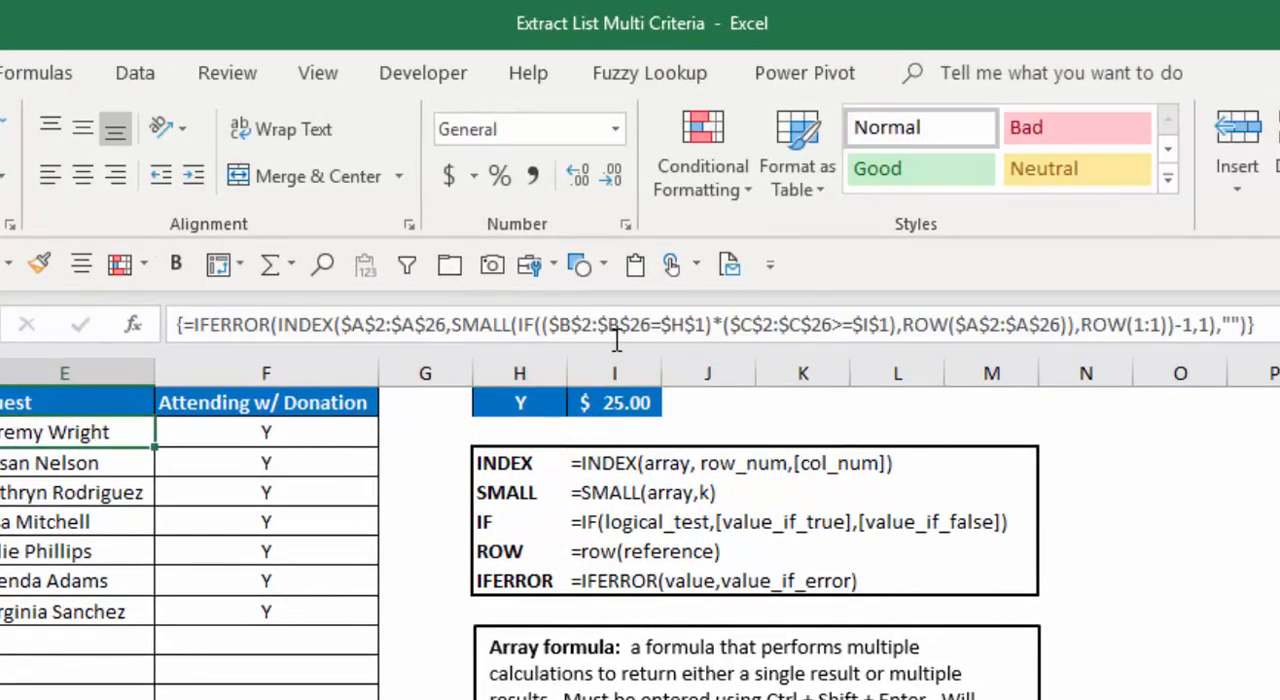
mouse_move(715, 328)
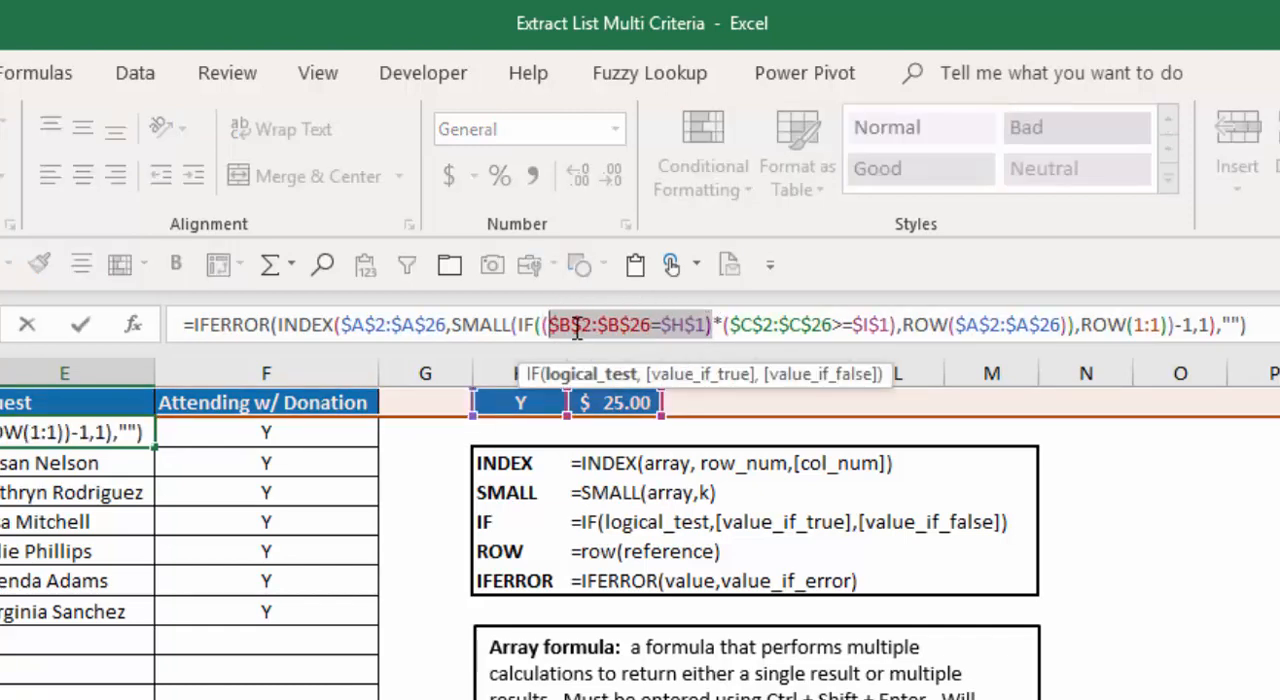
mouse_move(675, 390)
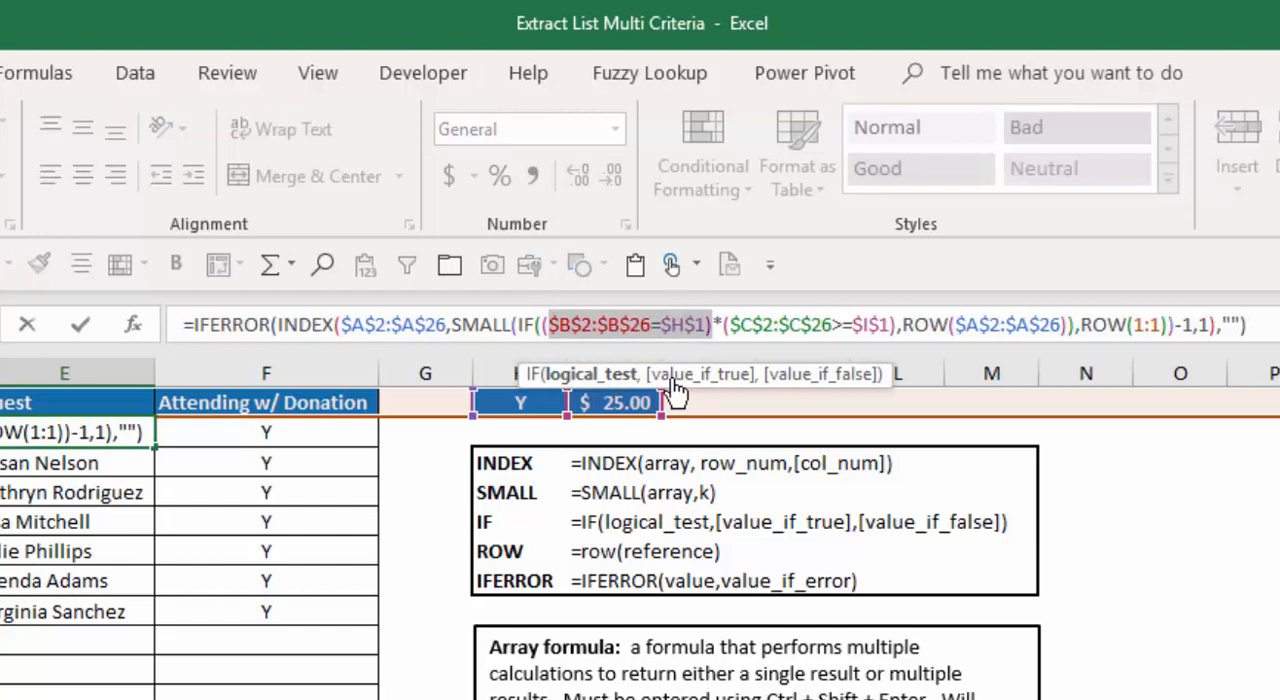
mouse_move(885, 330)
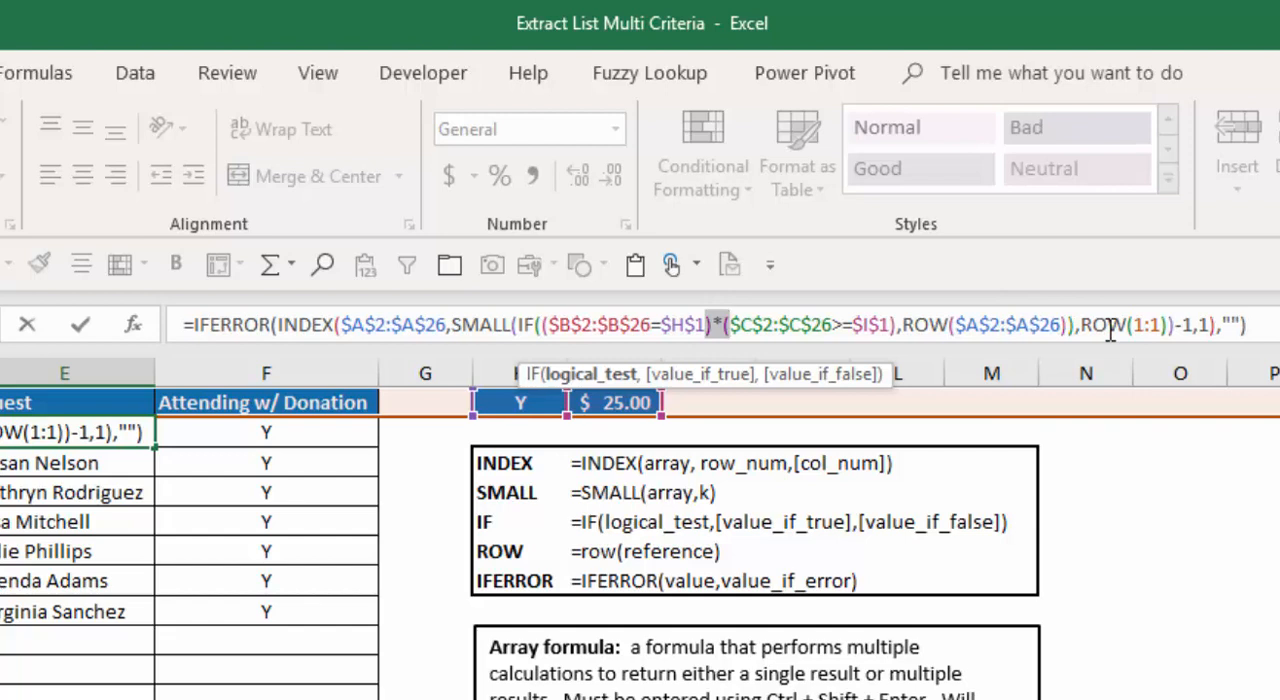
key("ctrl+shift+enter")
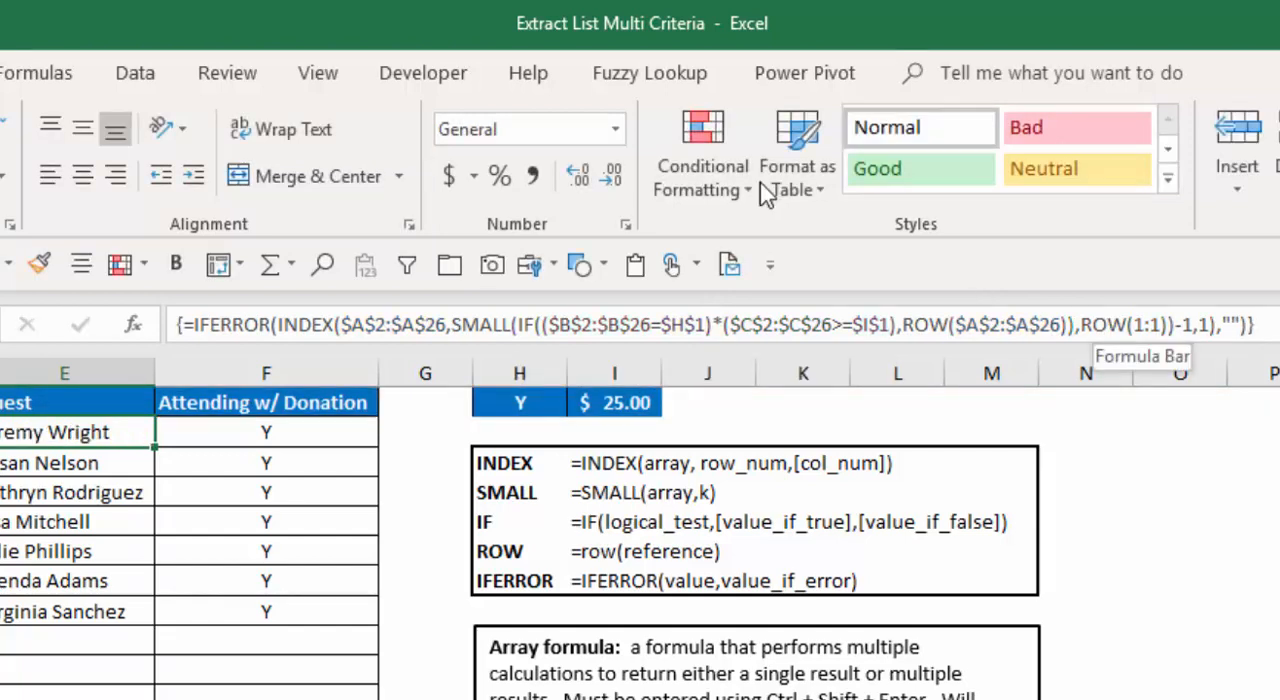
mouse_move(55, 90)
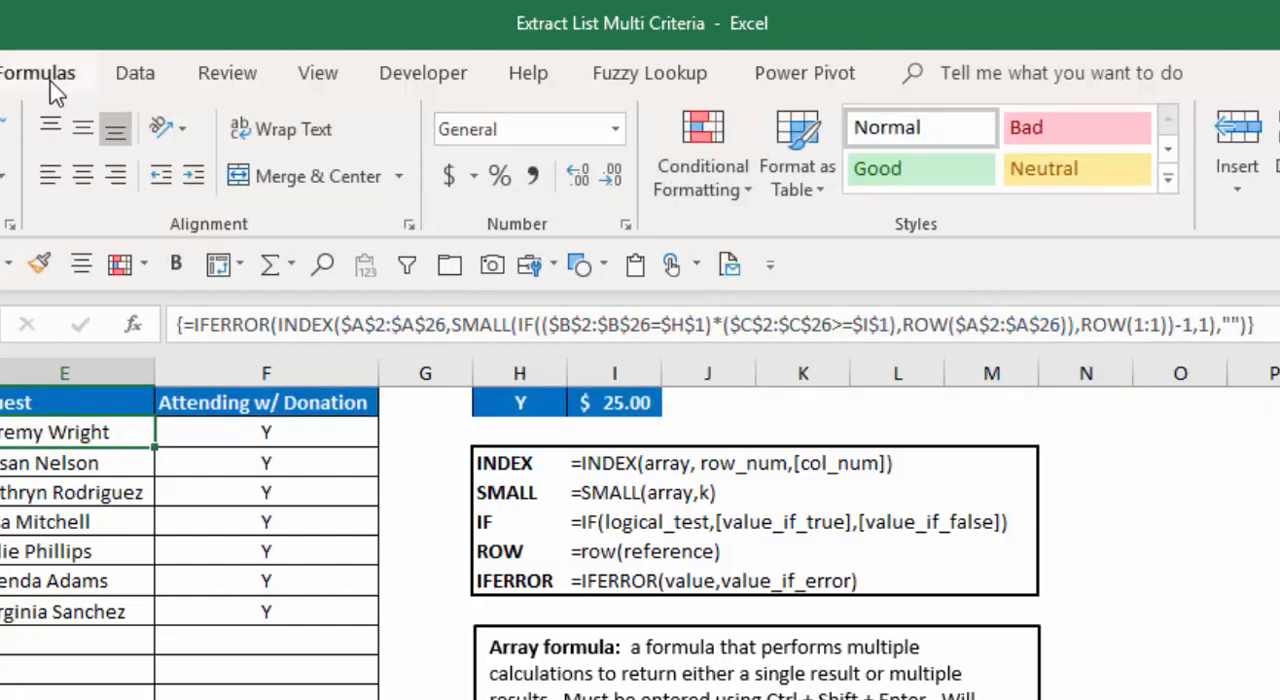
- Open Evaluate Formula on the guest formula and resolve the attending comparison into TRUE/FALSE
left_click(37, 72)
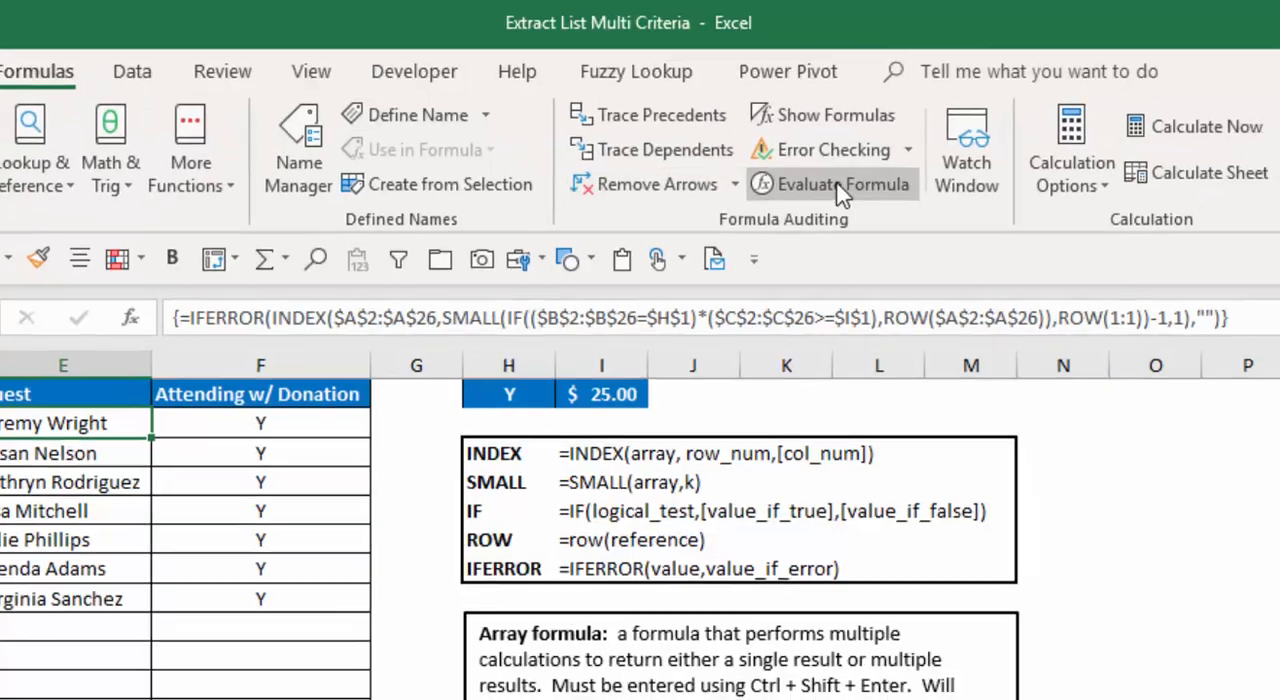
left_click(831, 184)
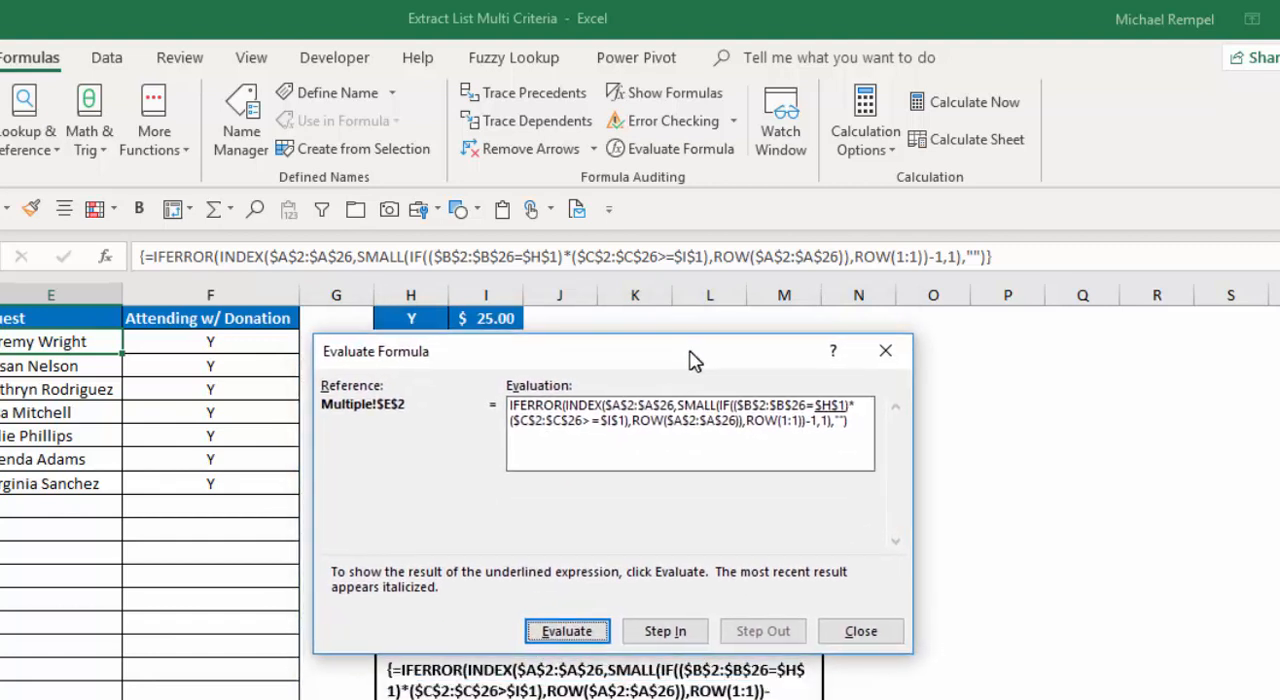
left_click(565, 631)
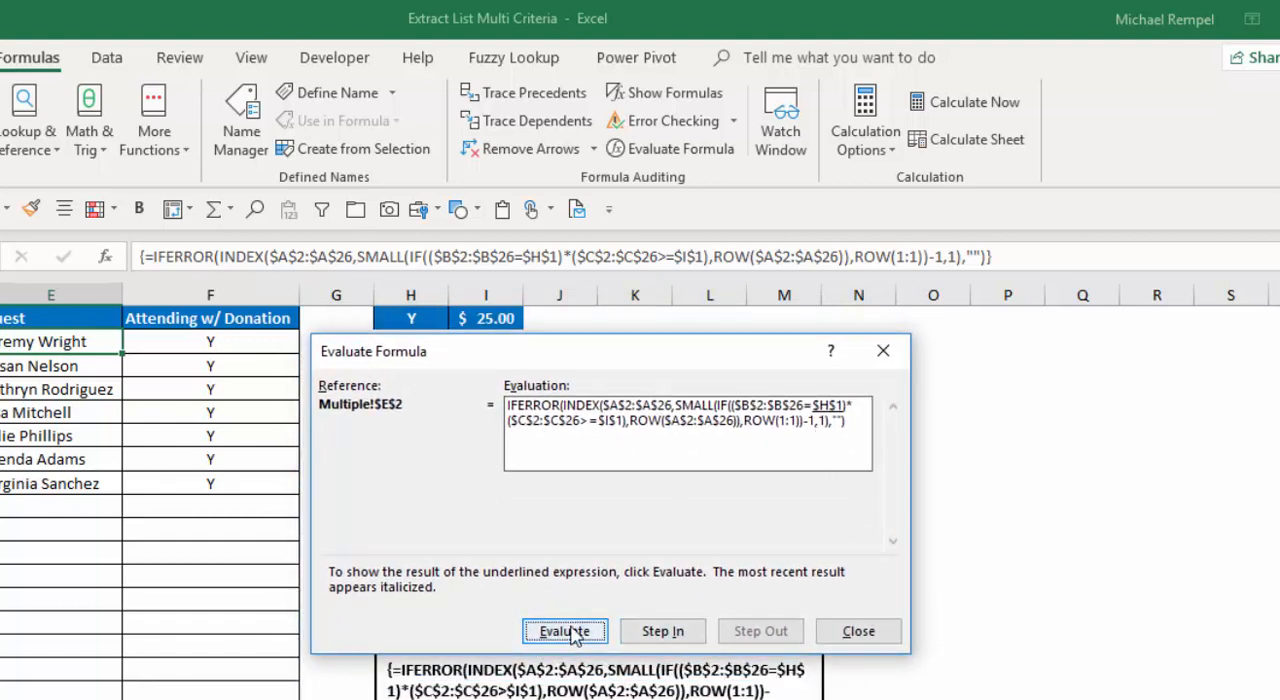
left_click(564, 630)
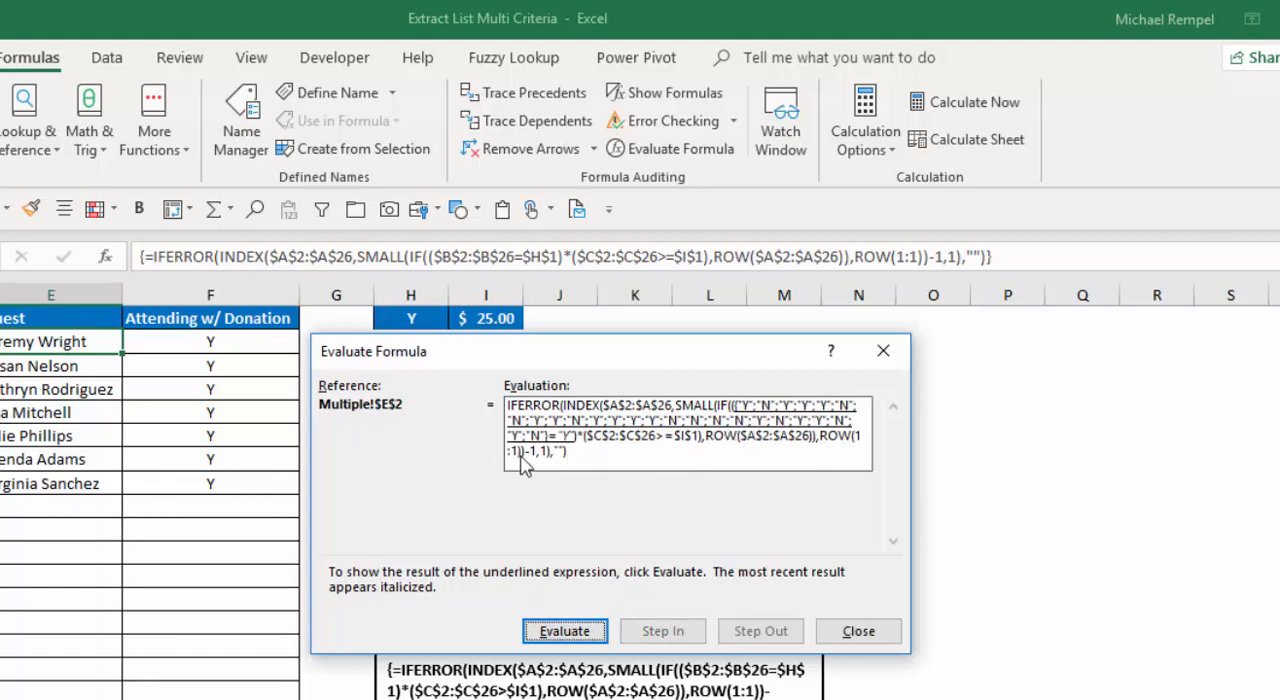
left_click(563, 631)
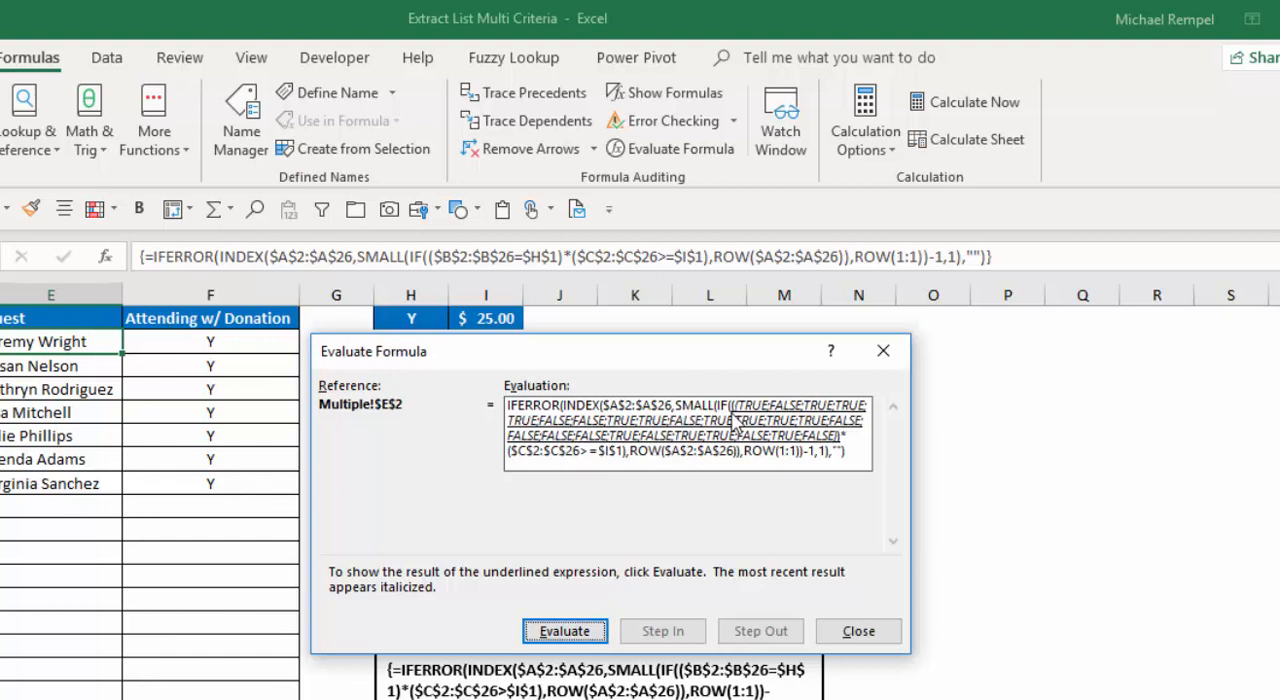
left_click(563, 631)
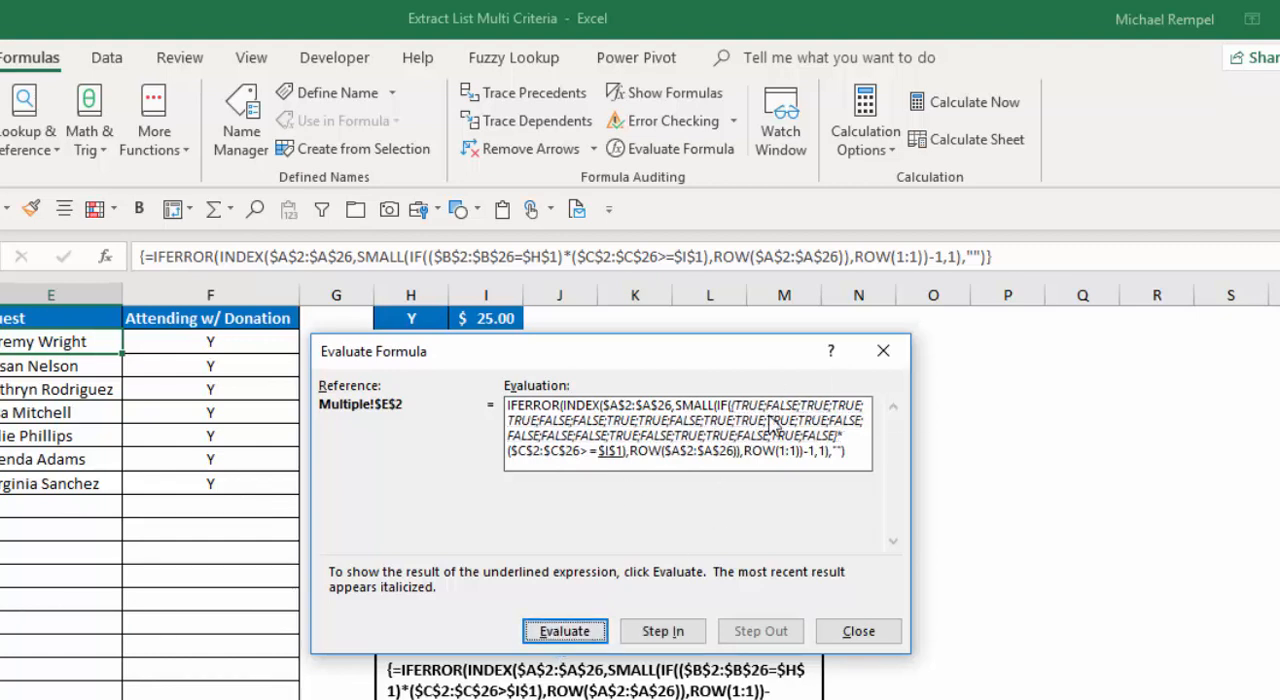
mouse_move(595, 260)
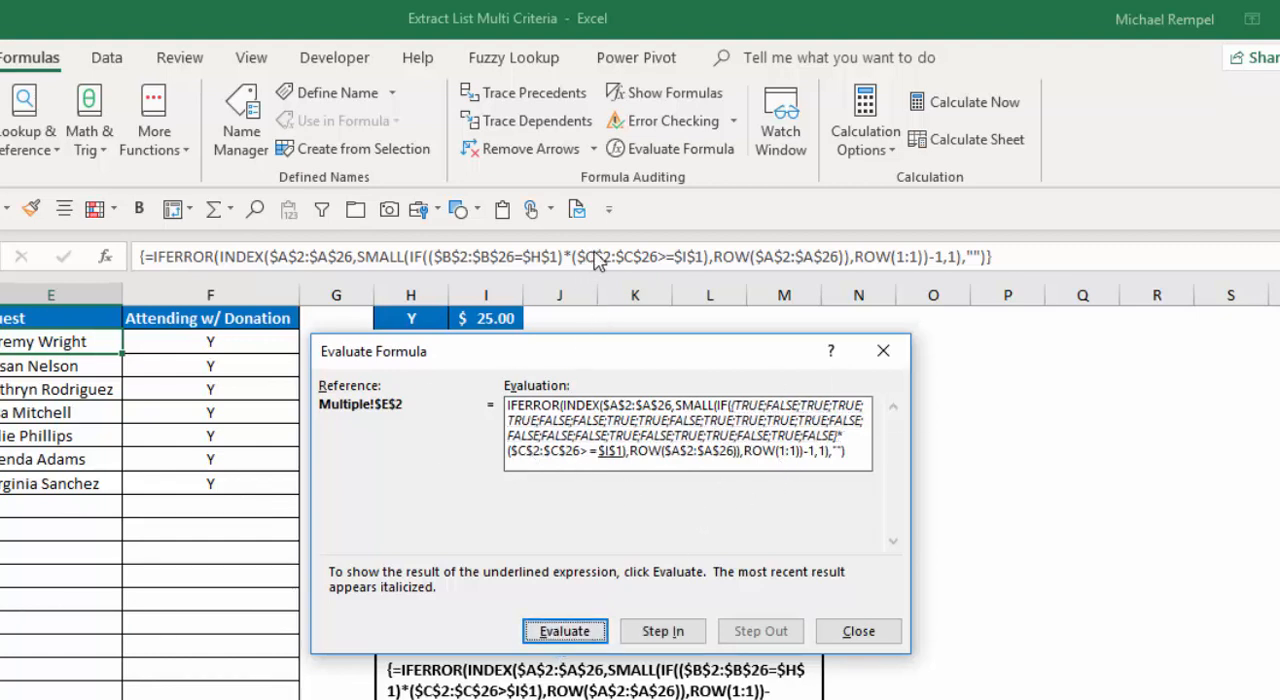
mouse_move(670, 270)
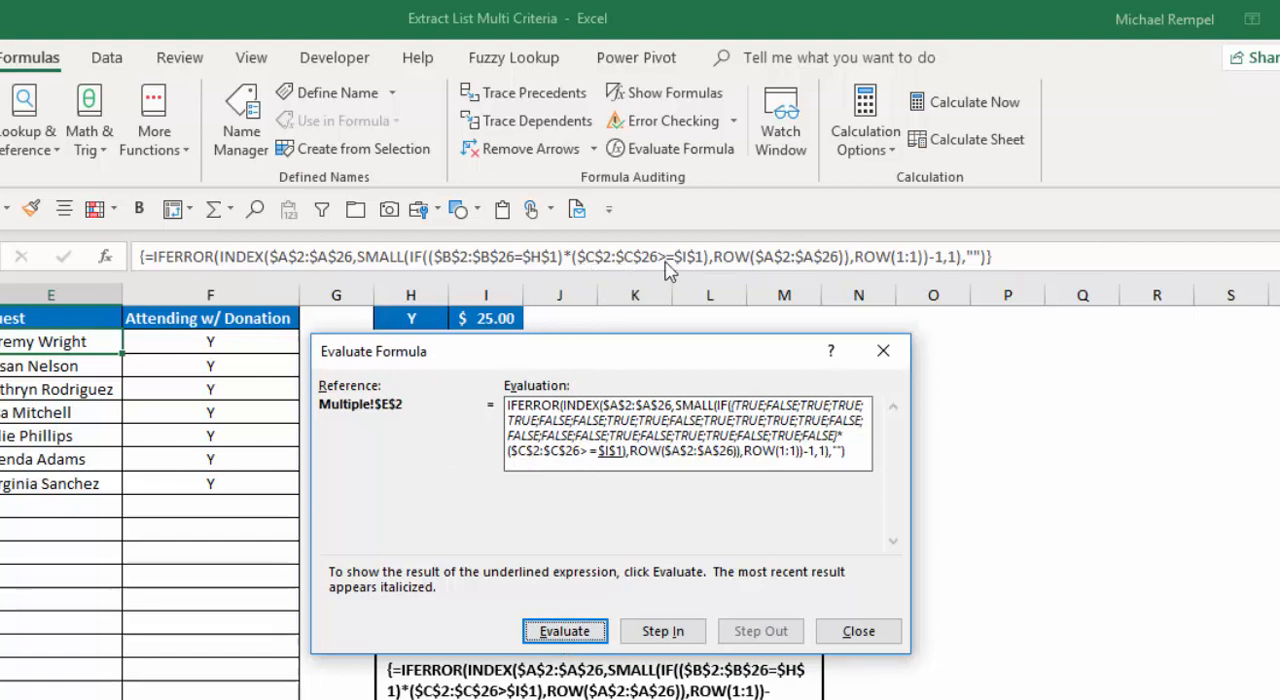
mouse_move(705, 271)
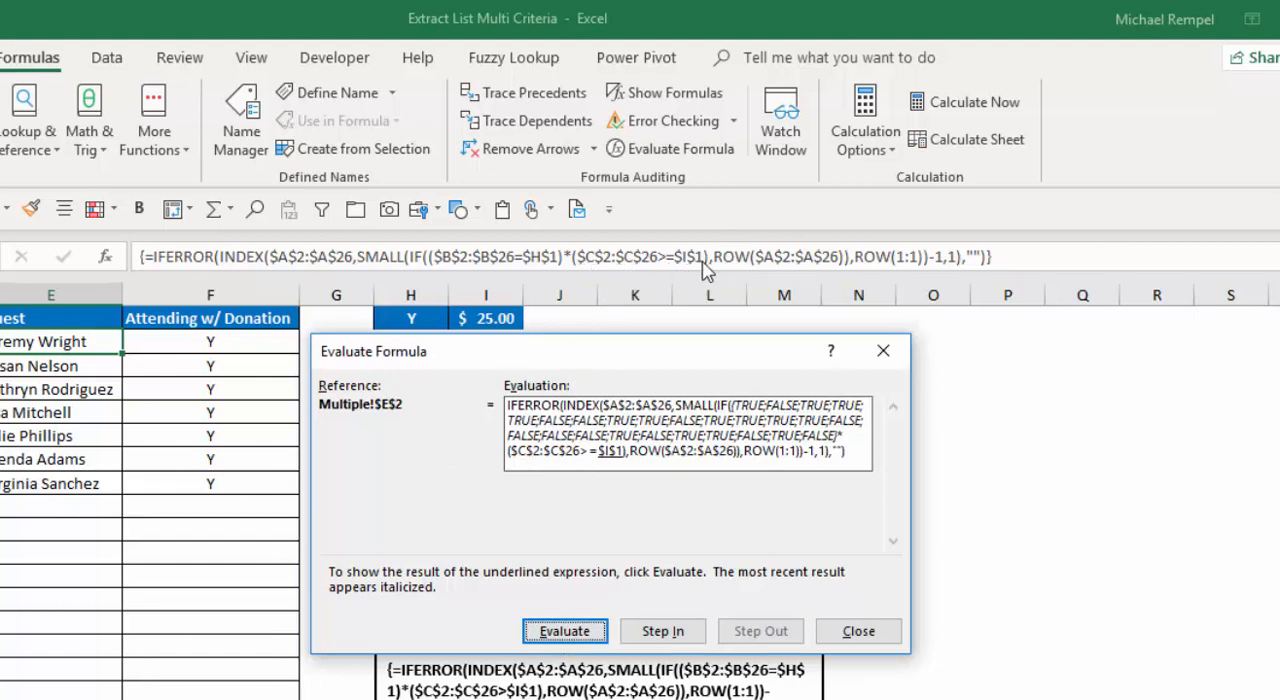
mouse_move(493, 340)
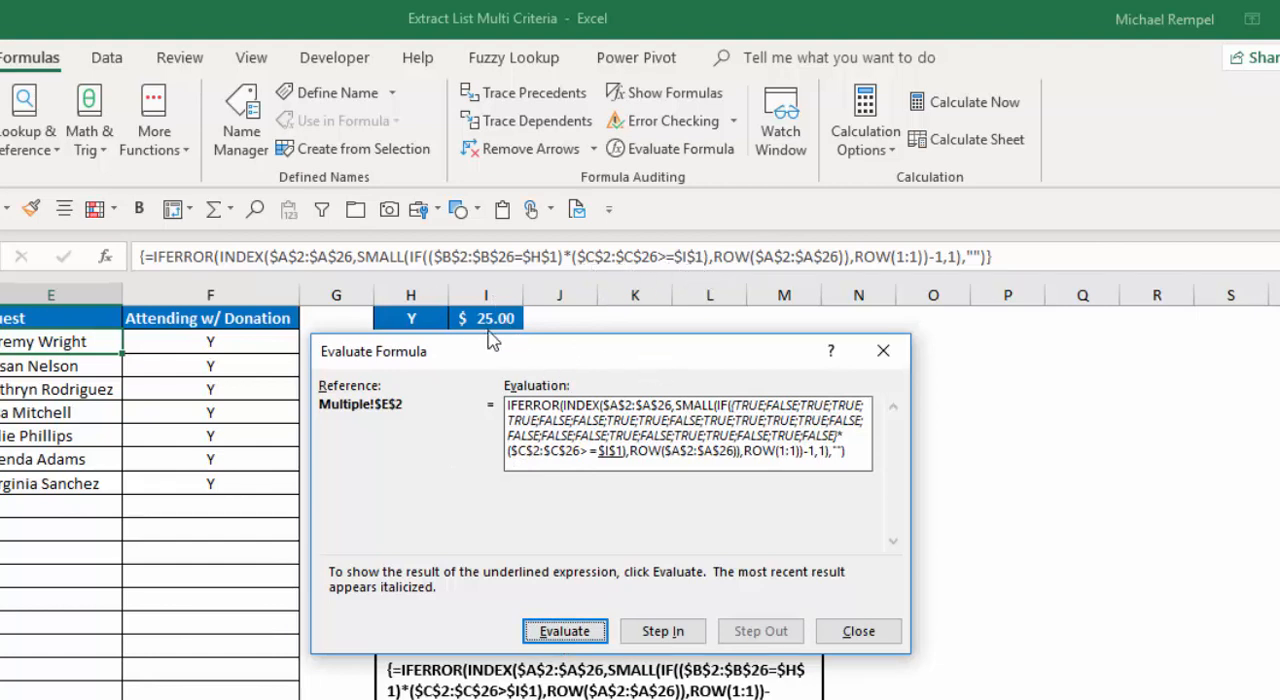
mouse_move(618, 463)
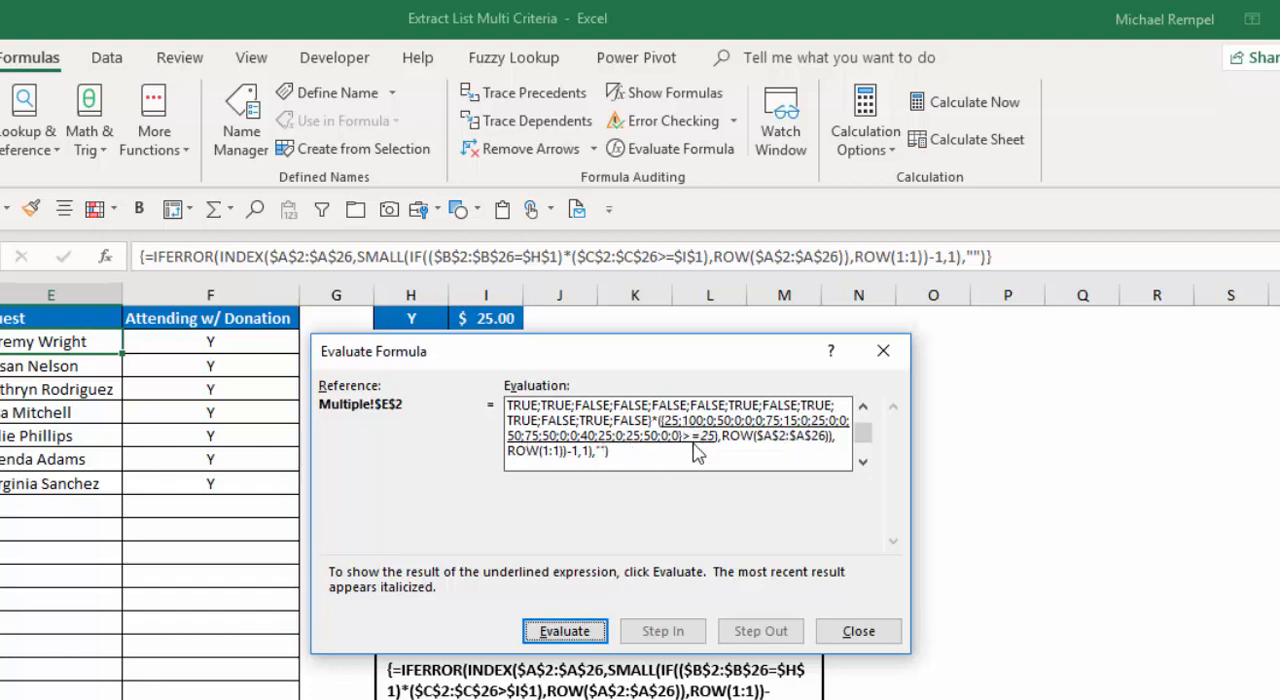
mouse_move(705, 470)
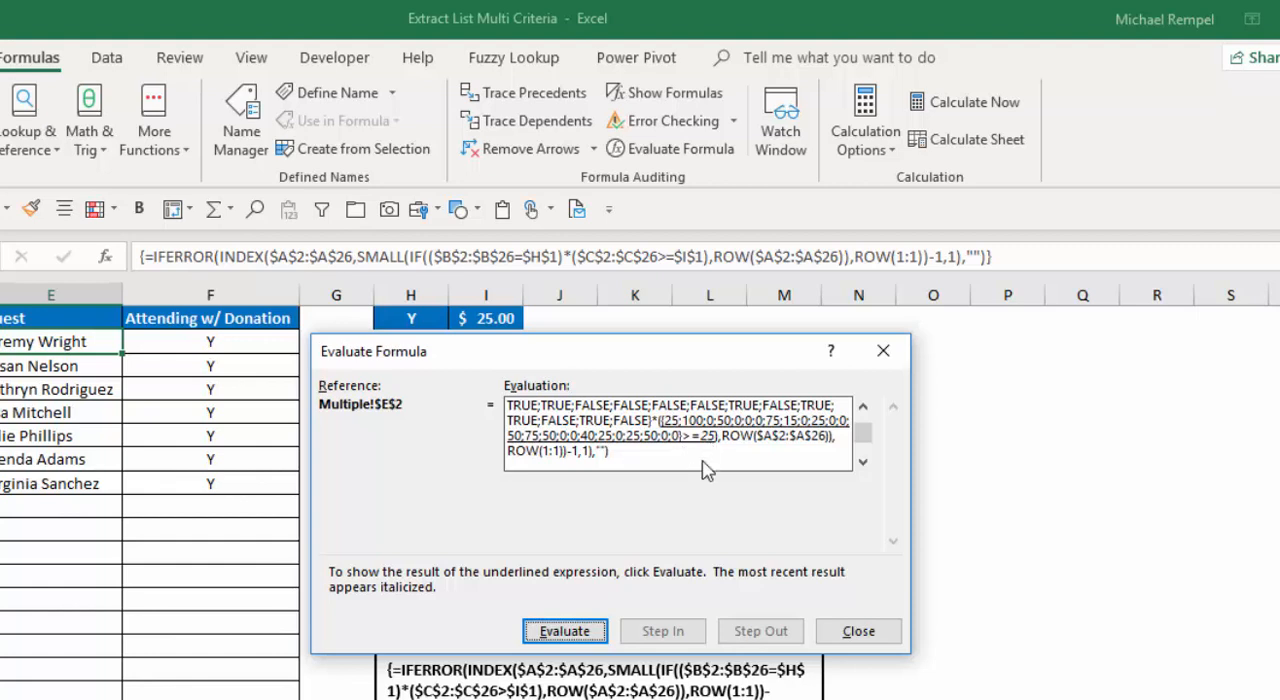
- Evaluate the donation threshold comparison and multiply both criteria arrays into 1s and 0s
left_click(564, 630)
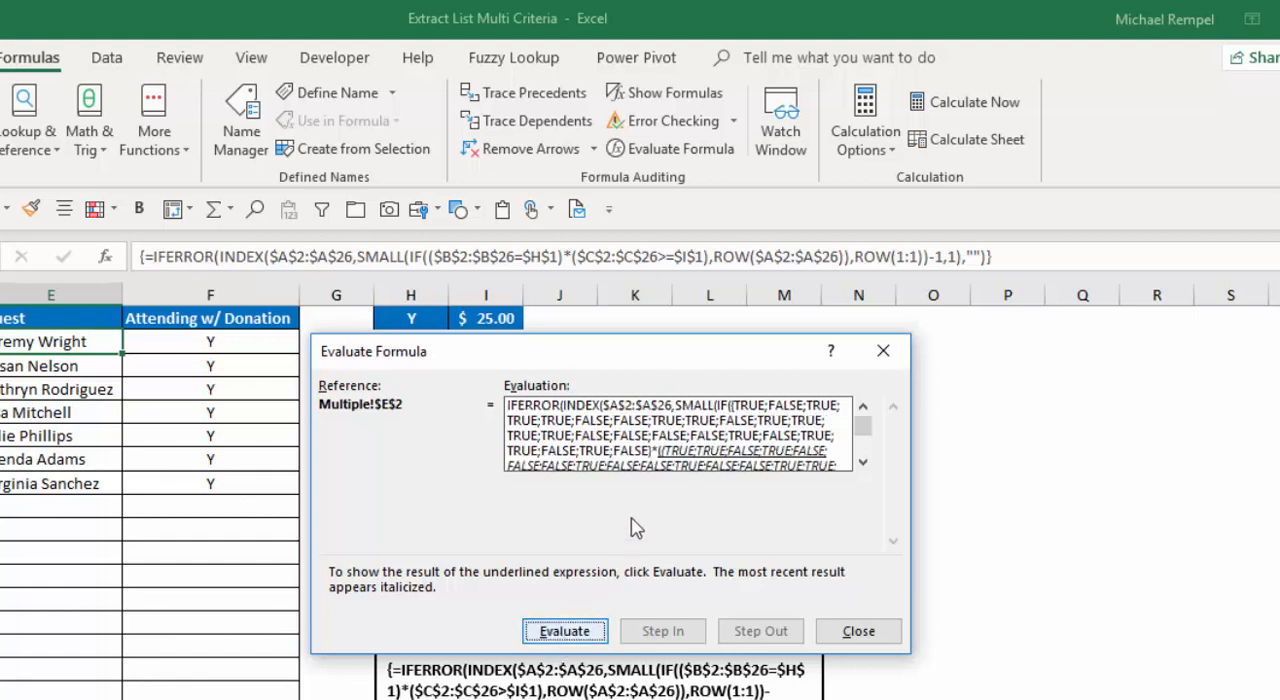
left_click(564, 631)
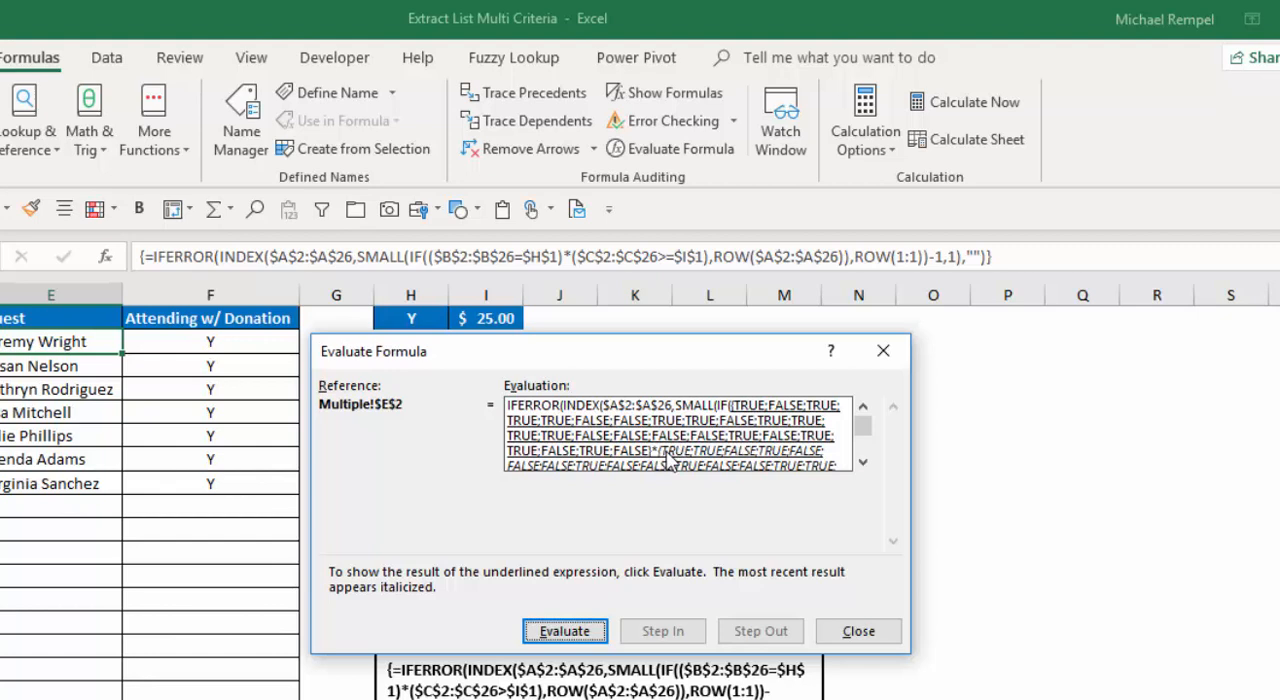
left_click(563, 631)
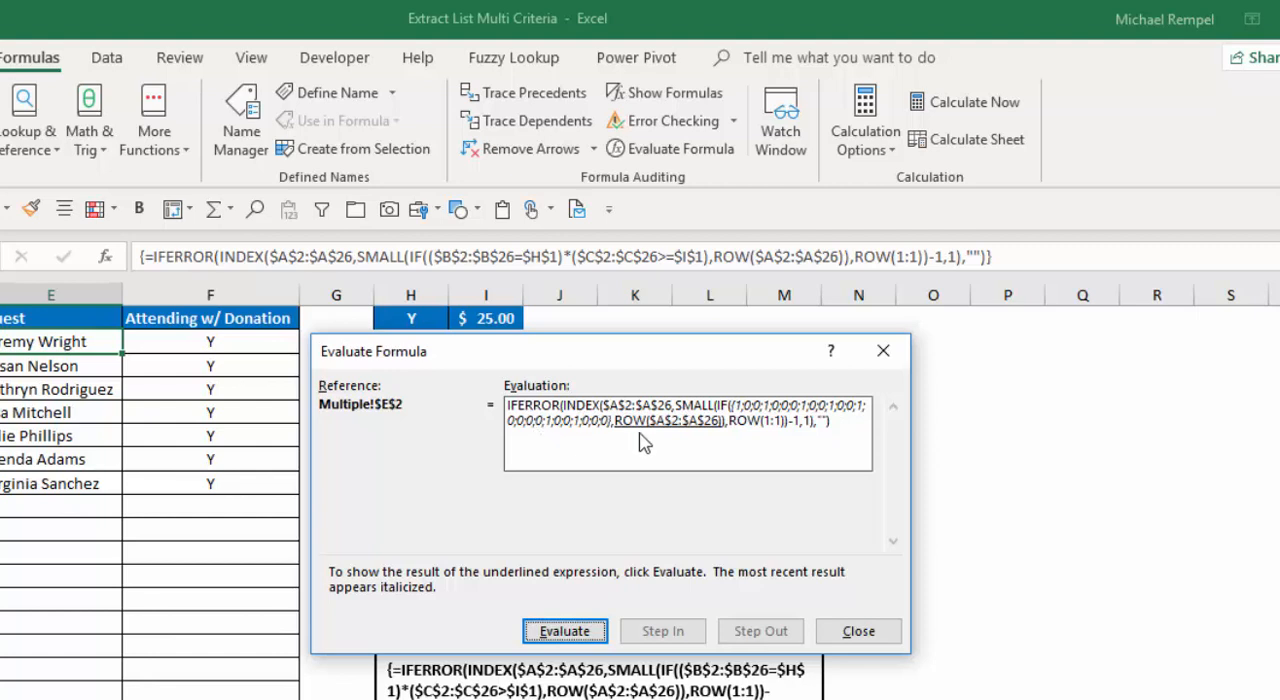
mouse_move(637, 432)
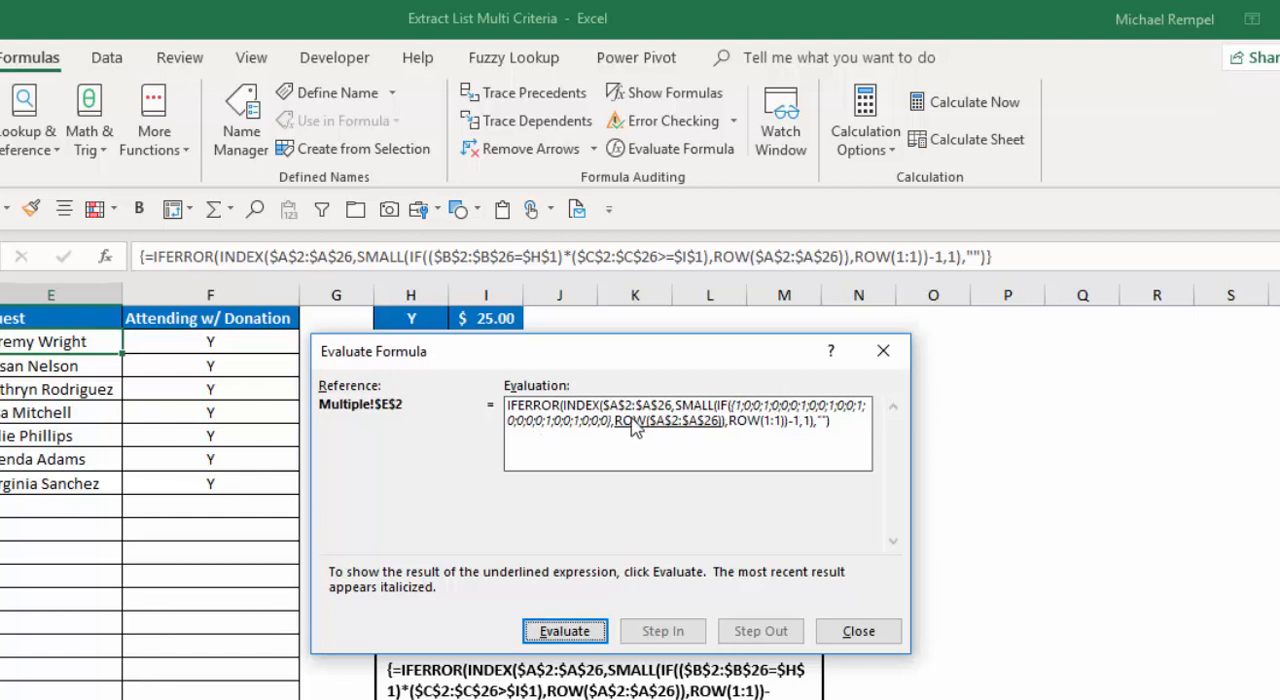
left_click(564, 631)
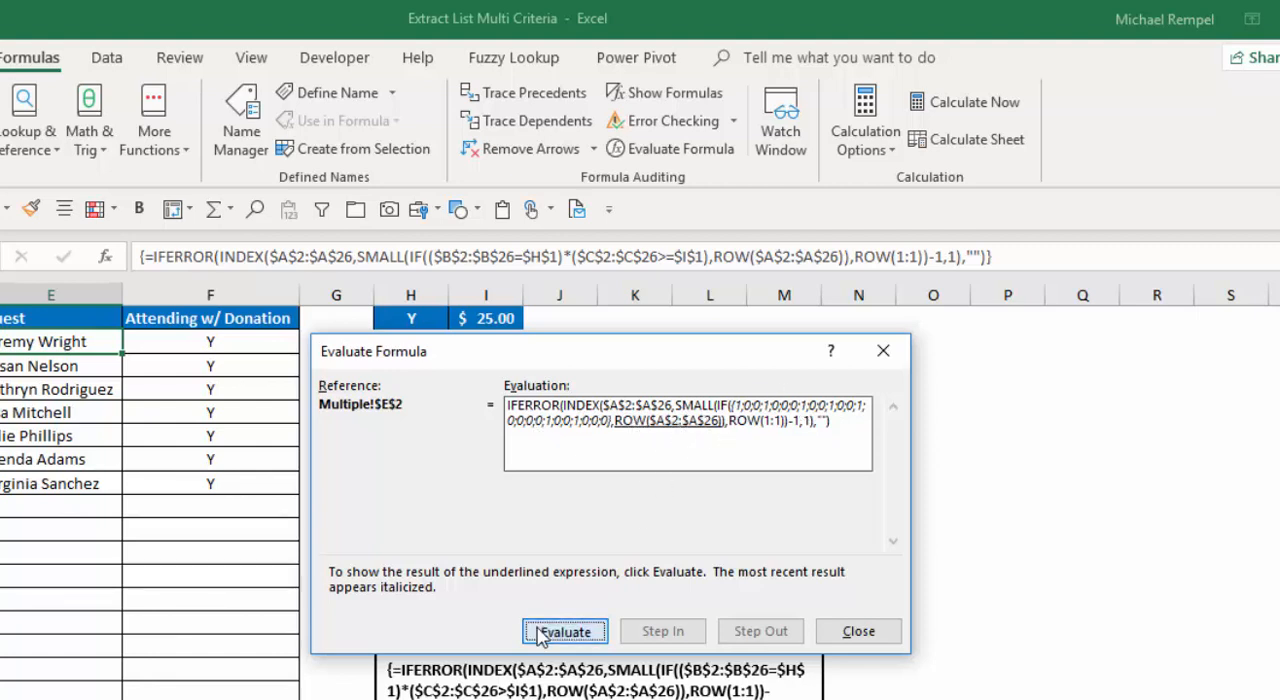
- Evaluate ROW($A$2:$A$26), the IF into matching row numbers, and ROW(1:1) to 1
left_click(564, 631)
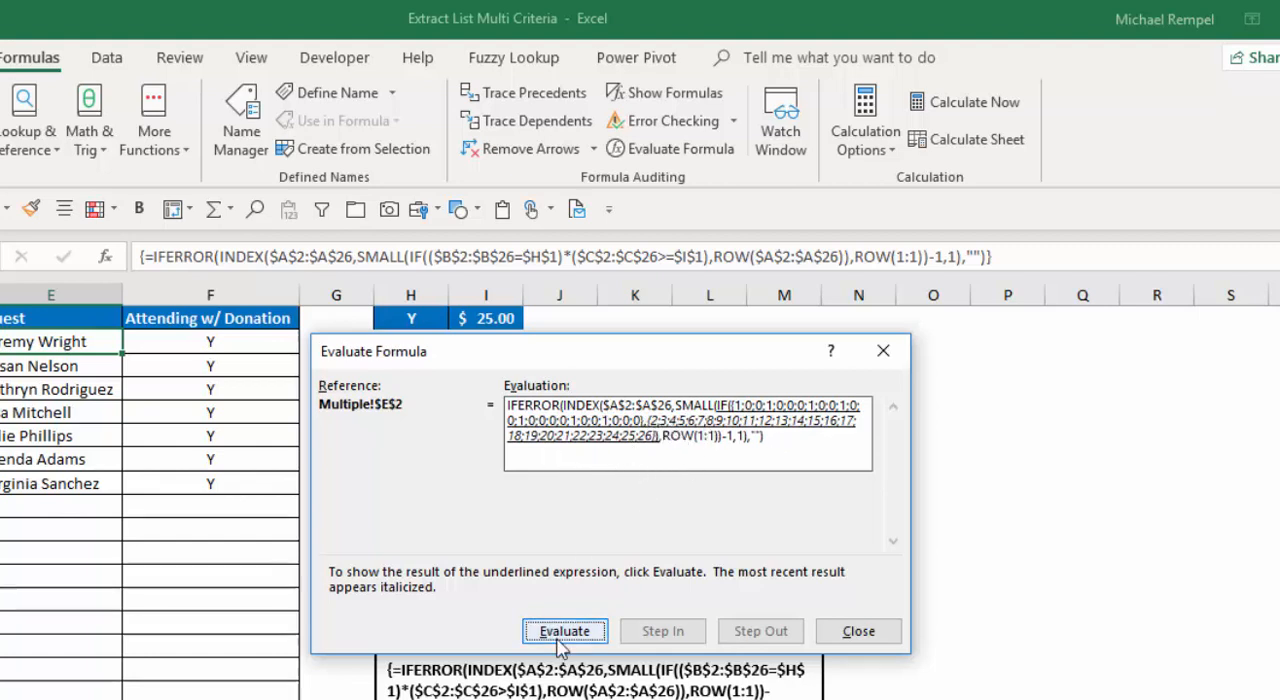
left_click(564, 630)
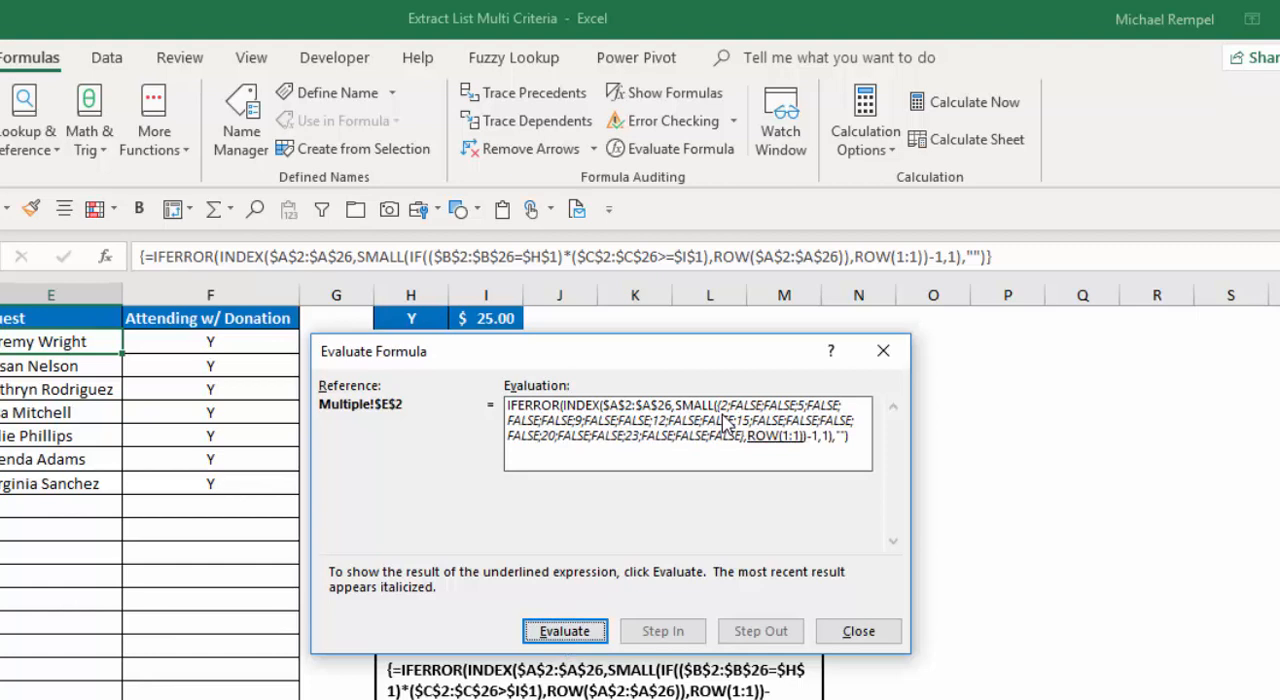
mouse_move(818, 425)
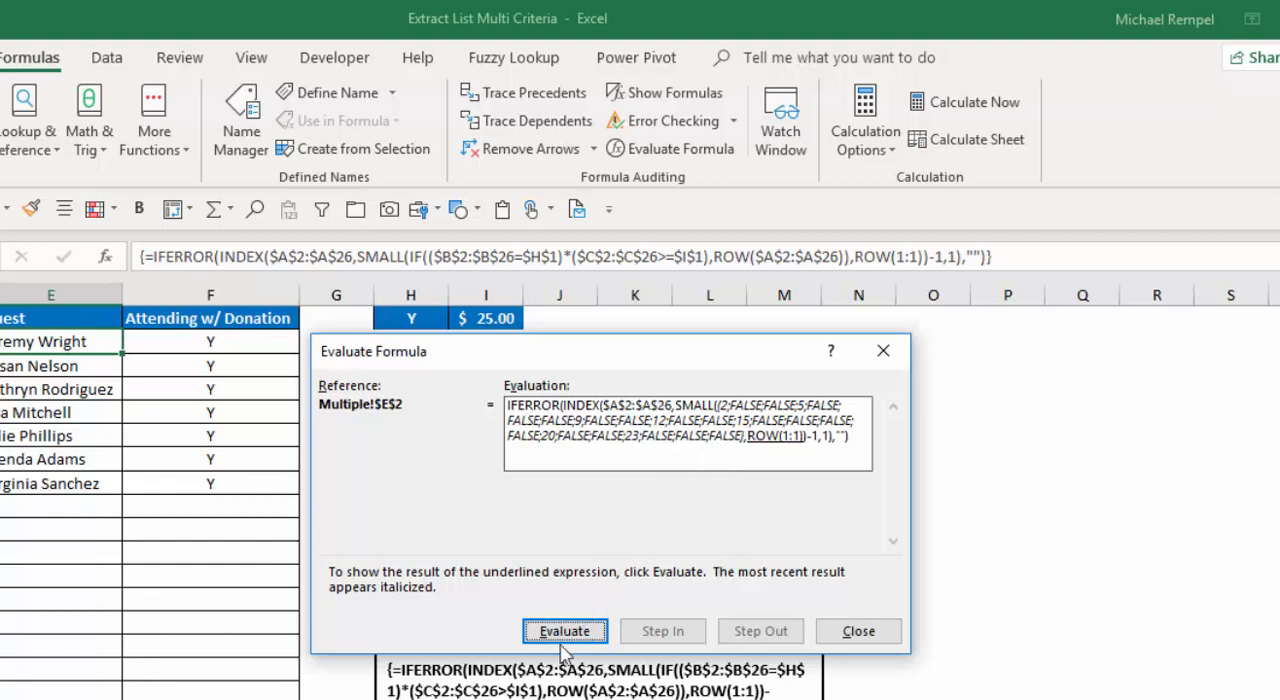
left_click(563, 630)
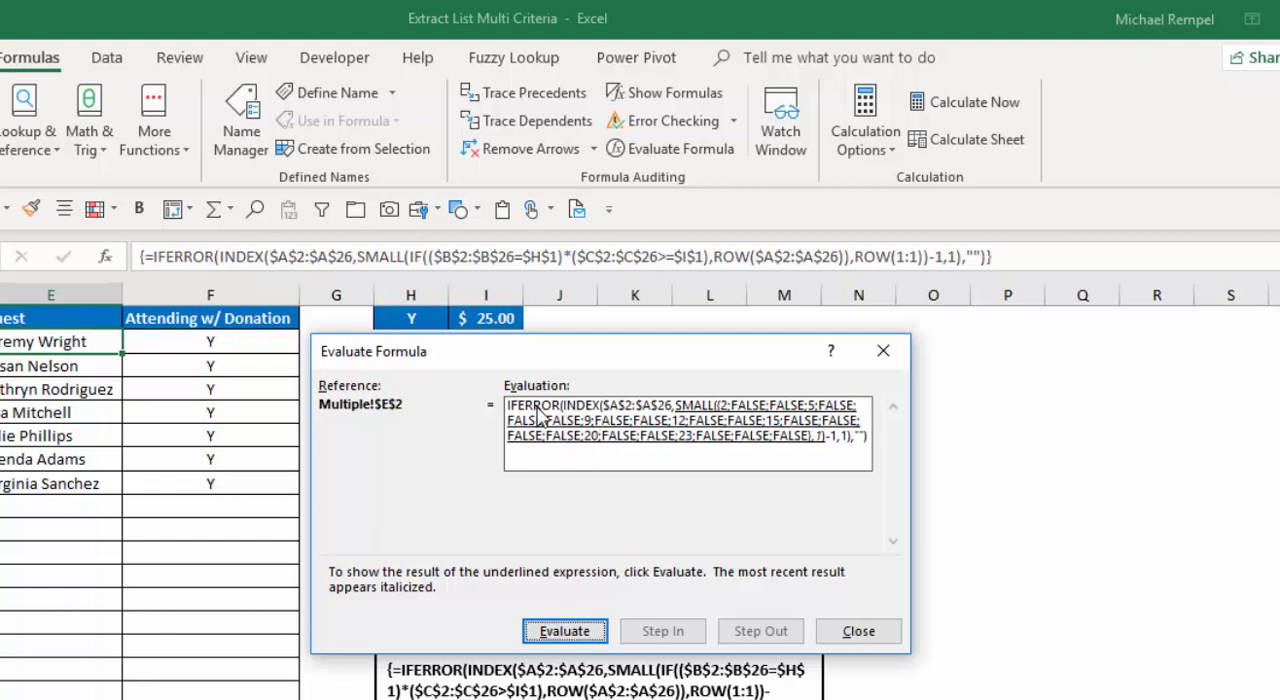
mouse_move(725, 420)
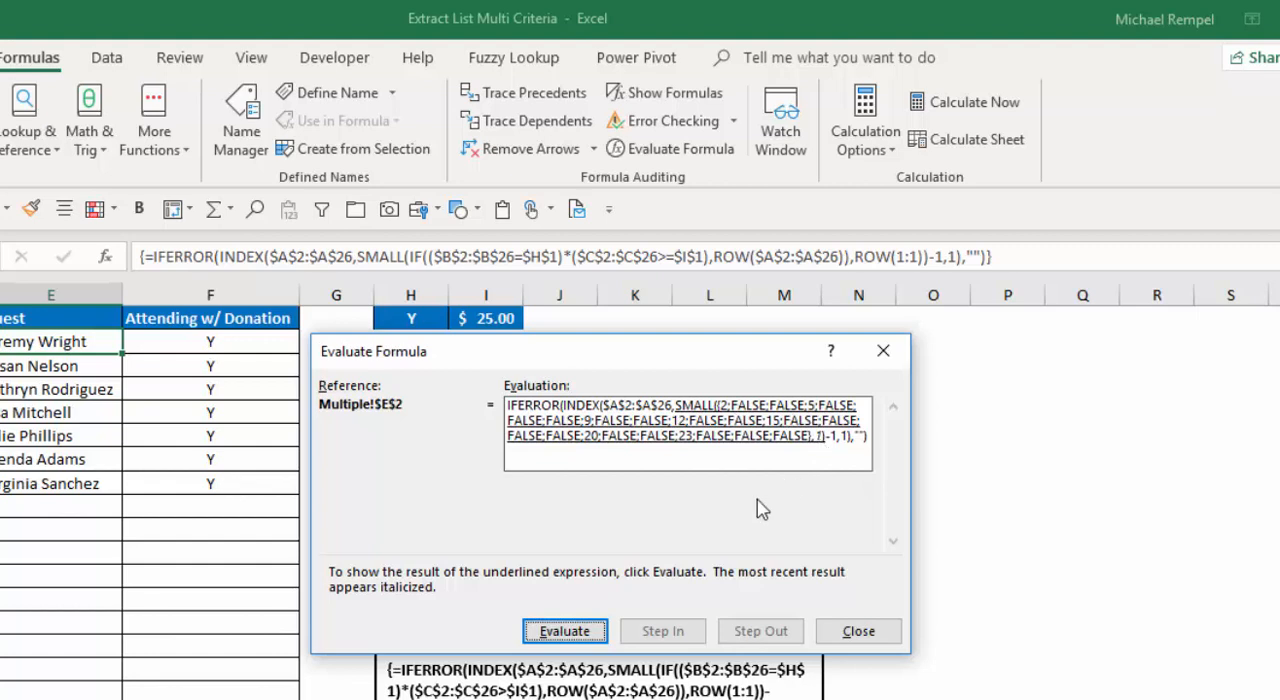
- Evaluate SMALL, the minus-one, INDEX and IFERROR until the result shows Jeremy Wright
left_click(563, 630)
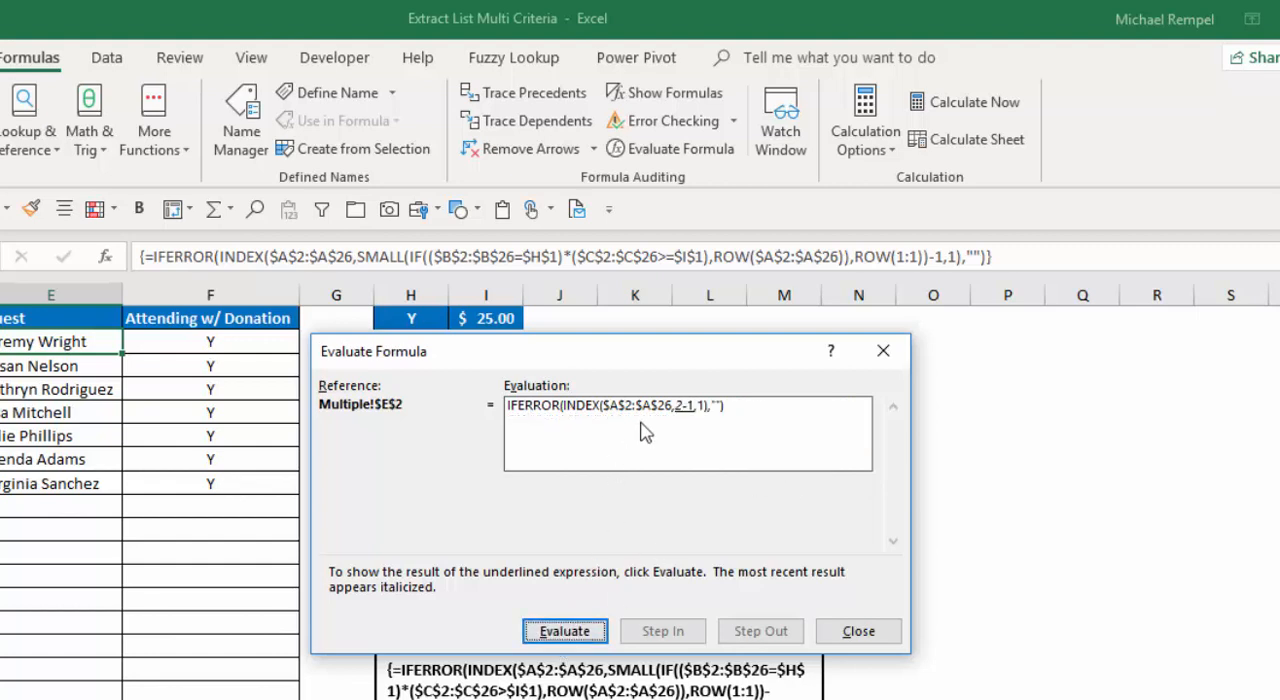
mouse_move(697, 420)
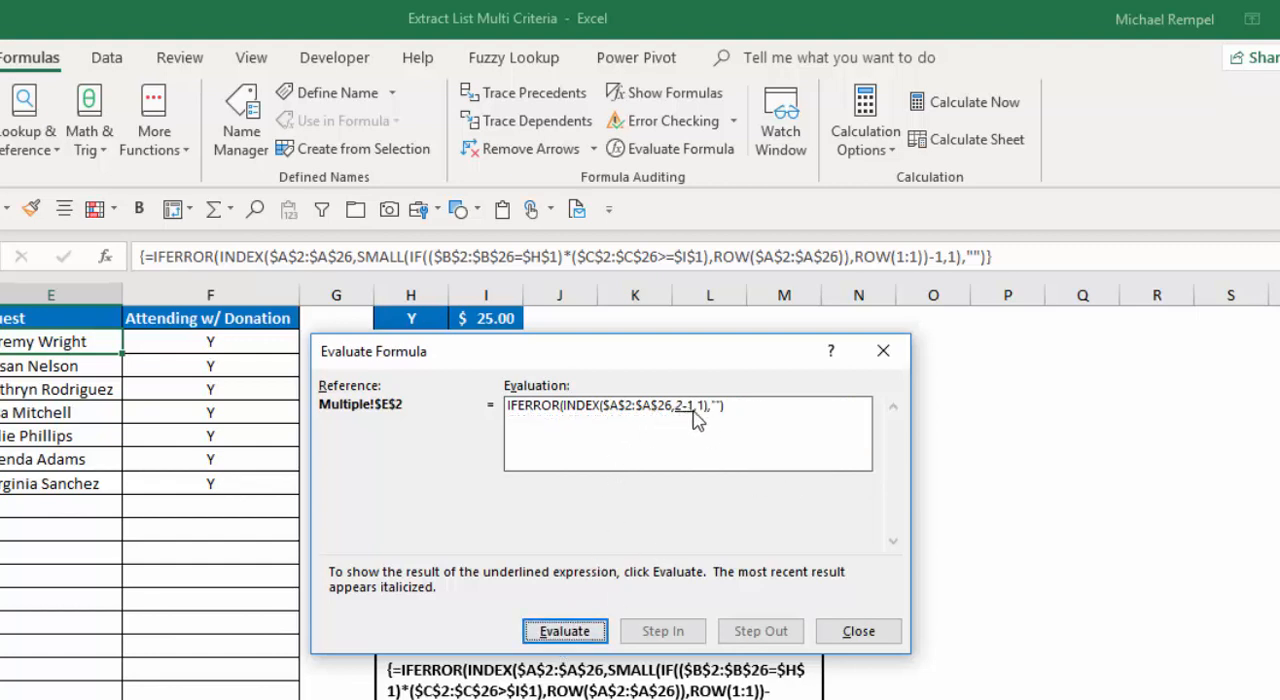
mouse_move(680, 415)
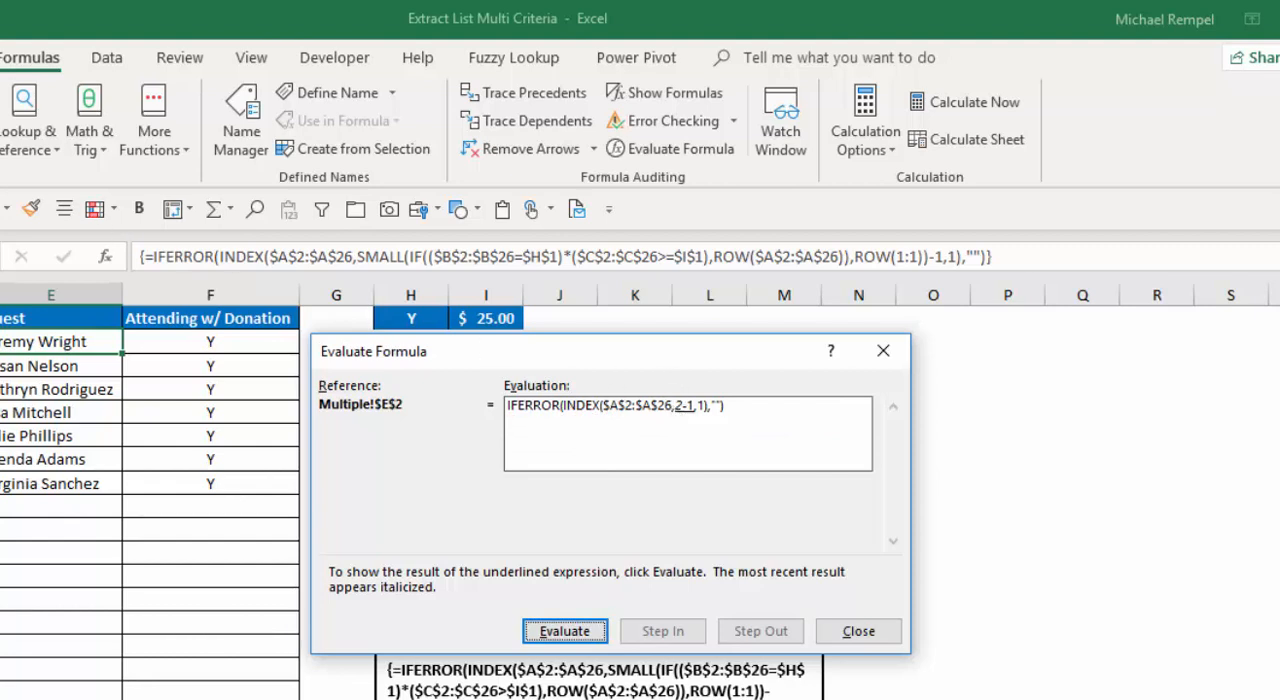
left_click(564, 631)
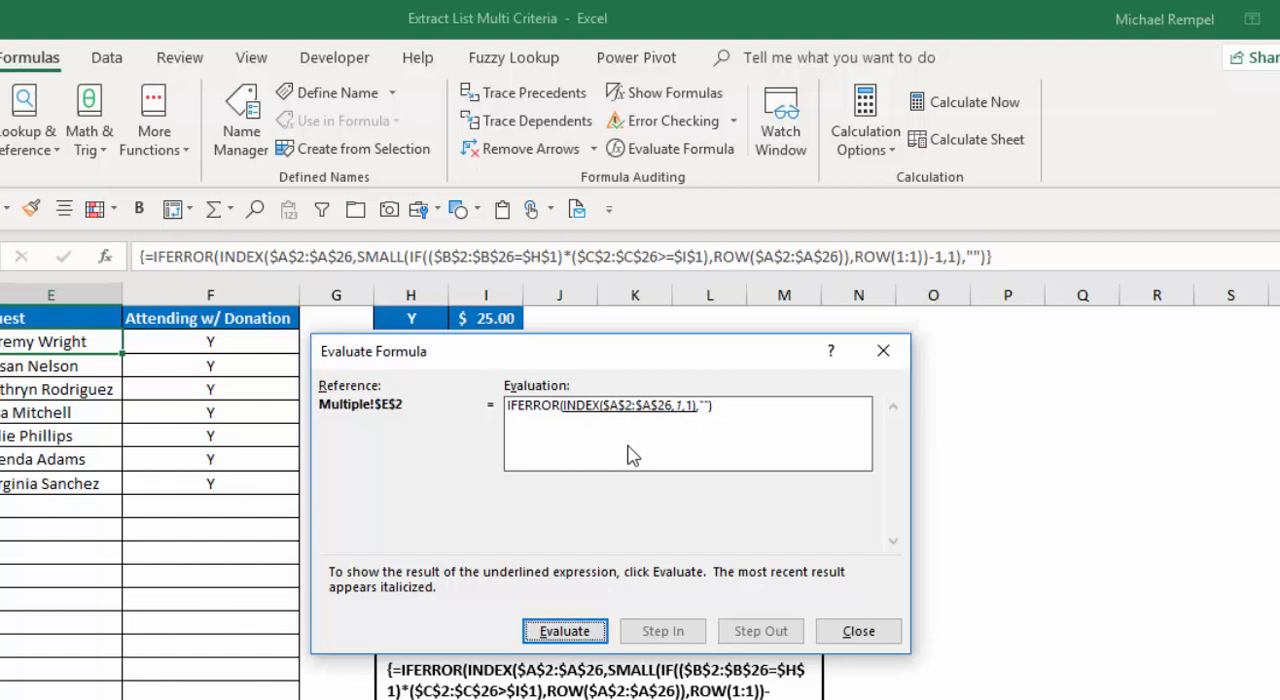
mouse_move(513, 497)
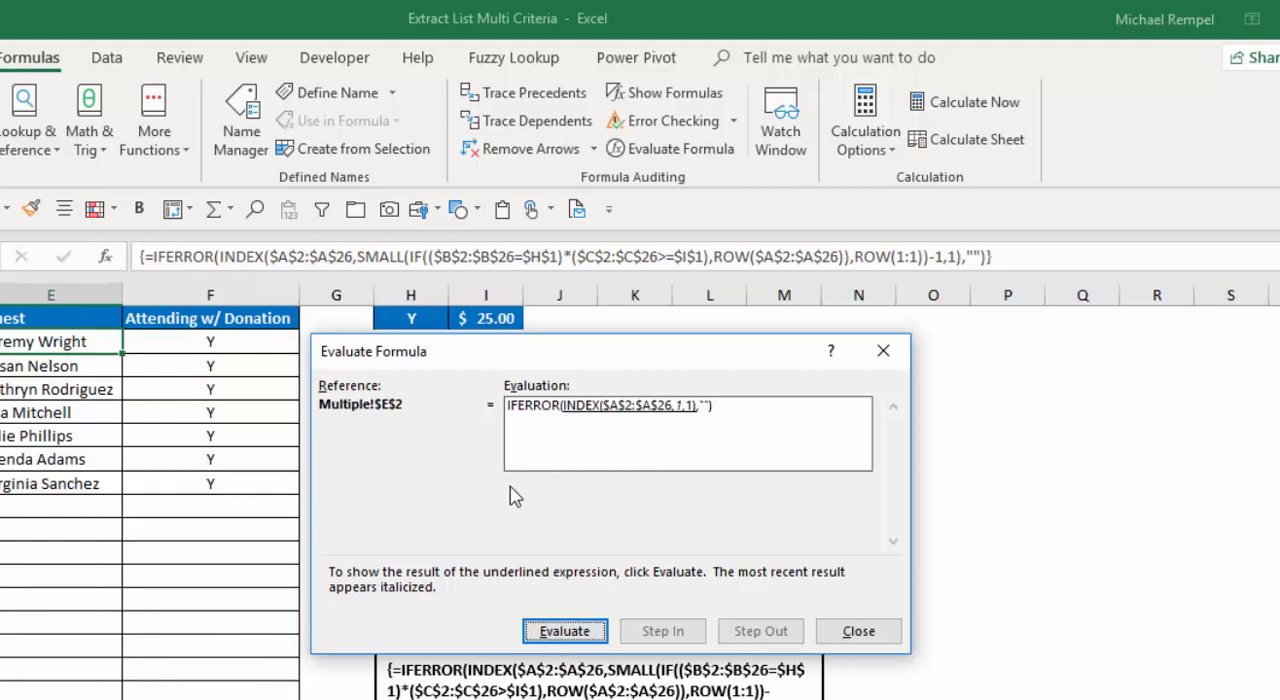
mouse_move(650, 418)
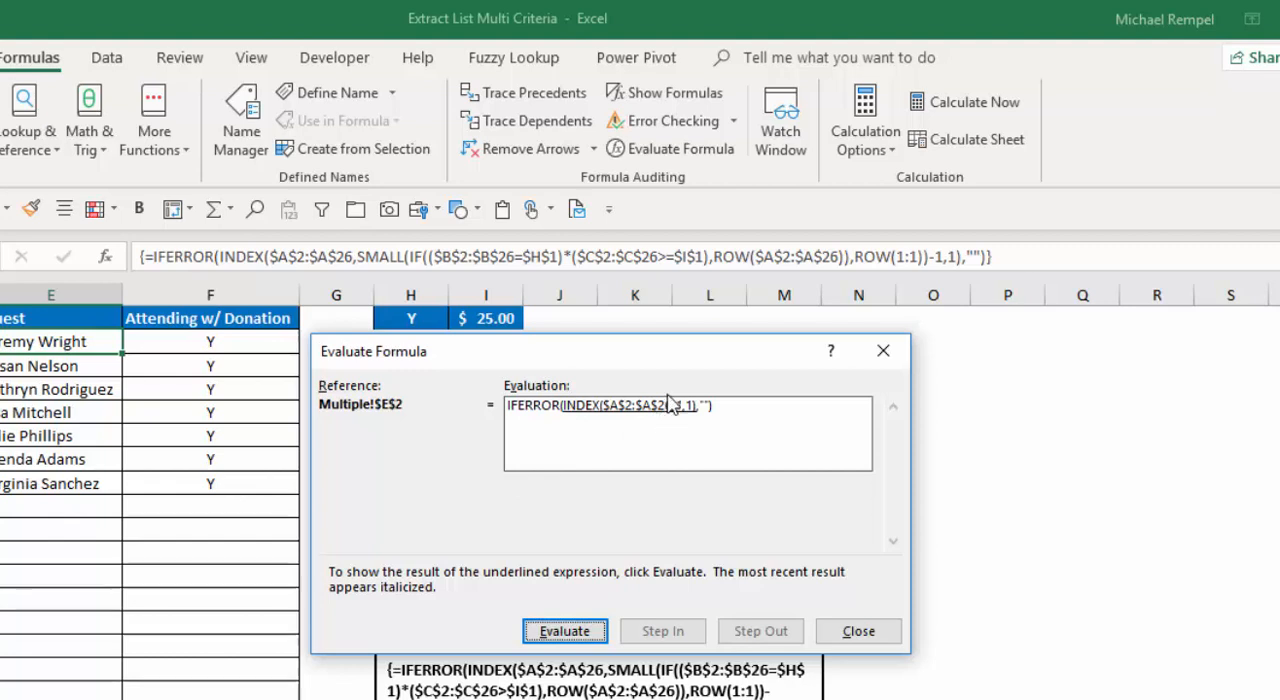
left_click(564, 630)
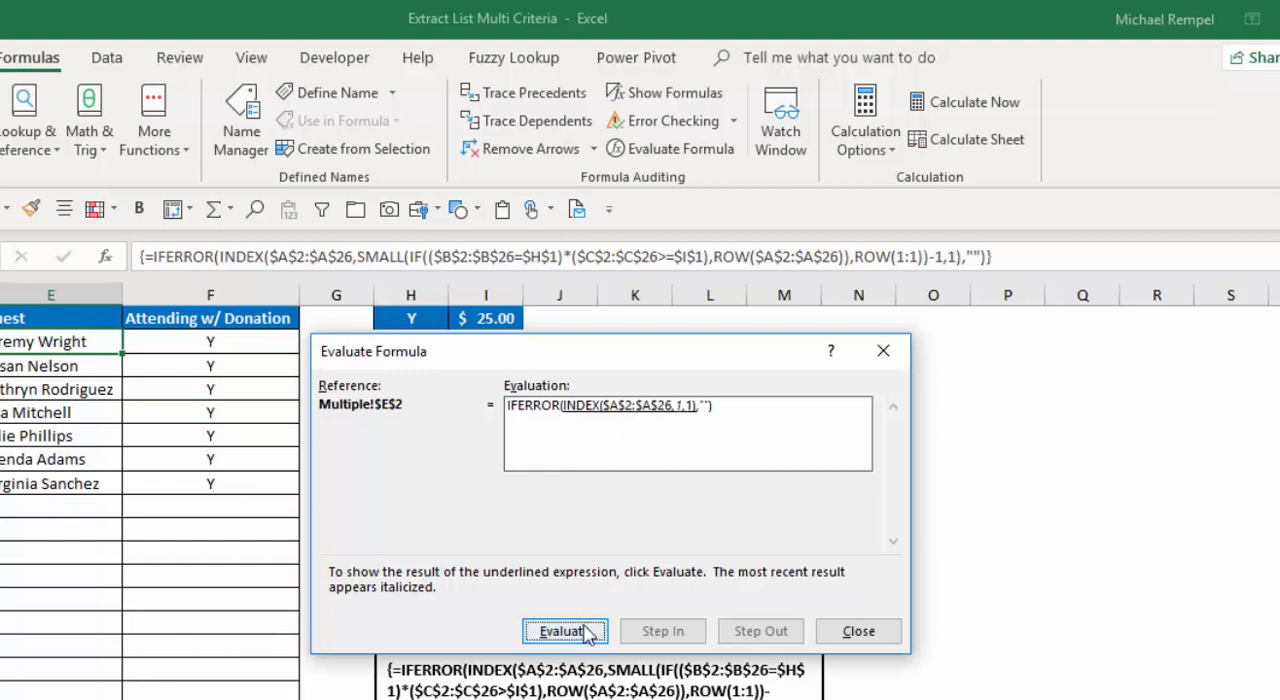
left_click(564, 631)
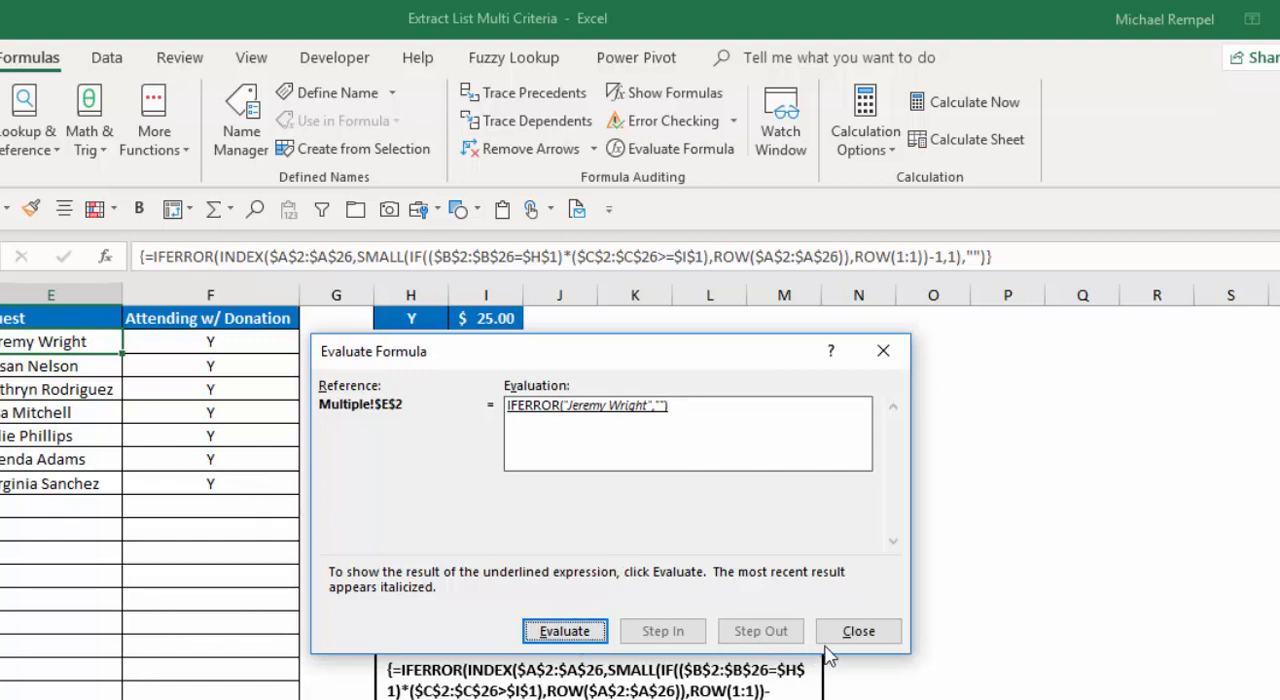
mouse_move(590, 415)
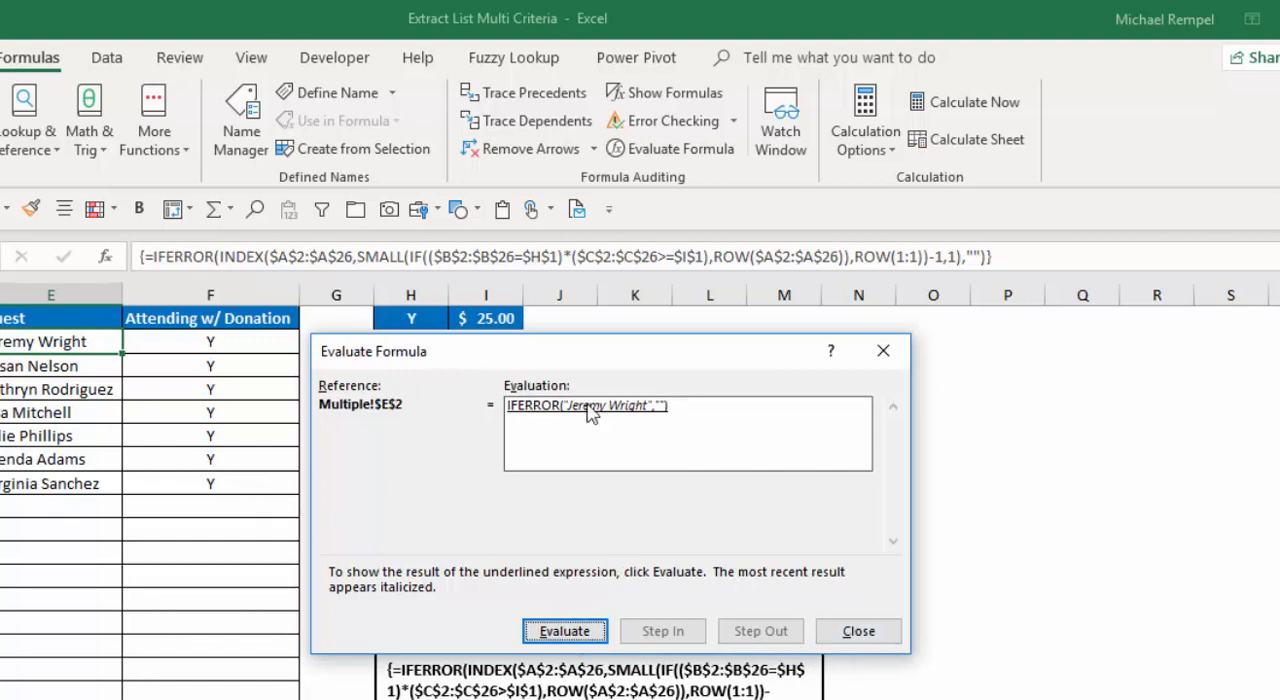
left_click(564, 630)
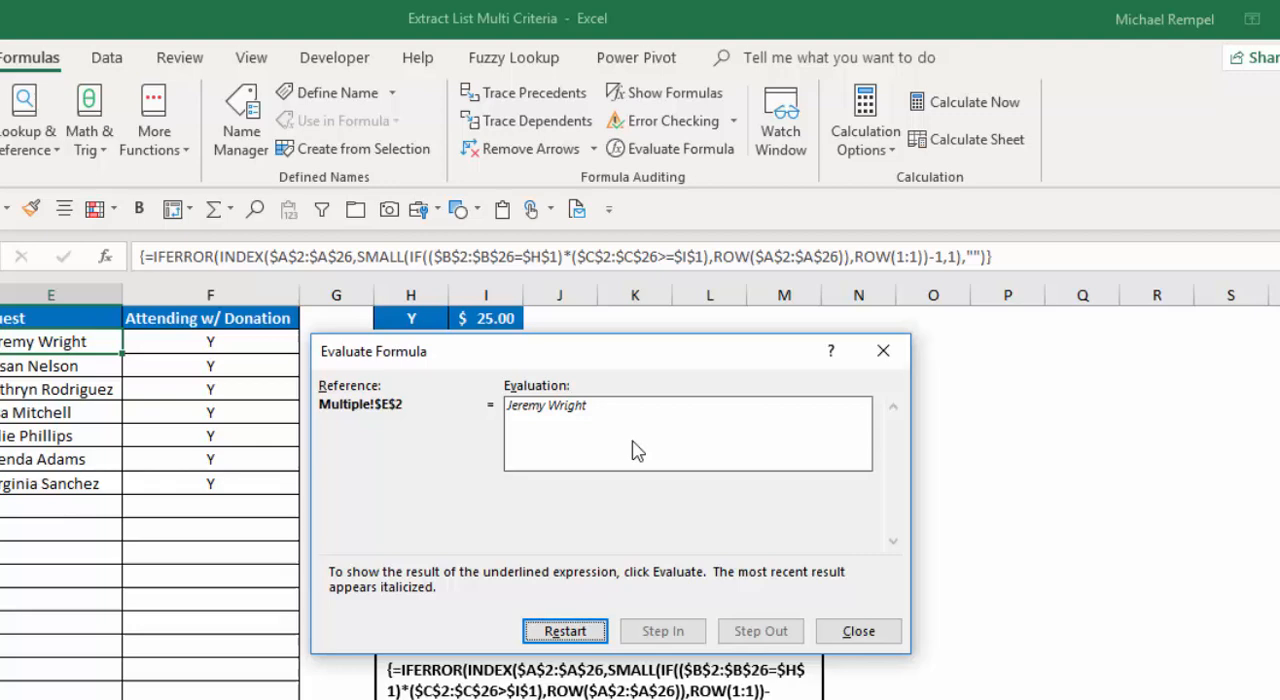
left_click(858, 630)
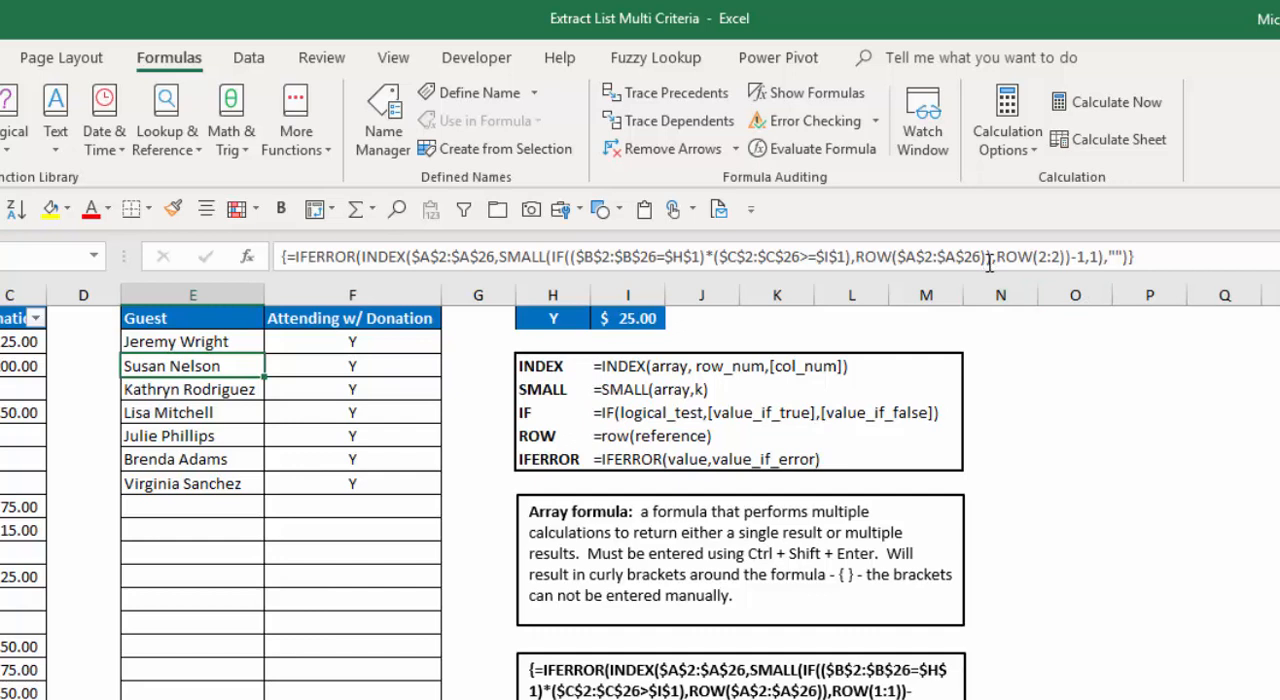
mouse_move(588, 425)
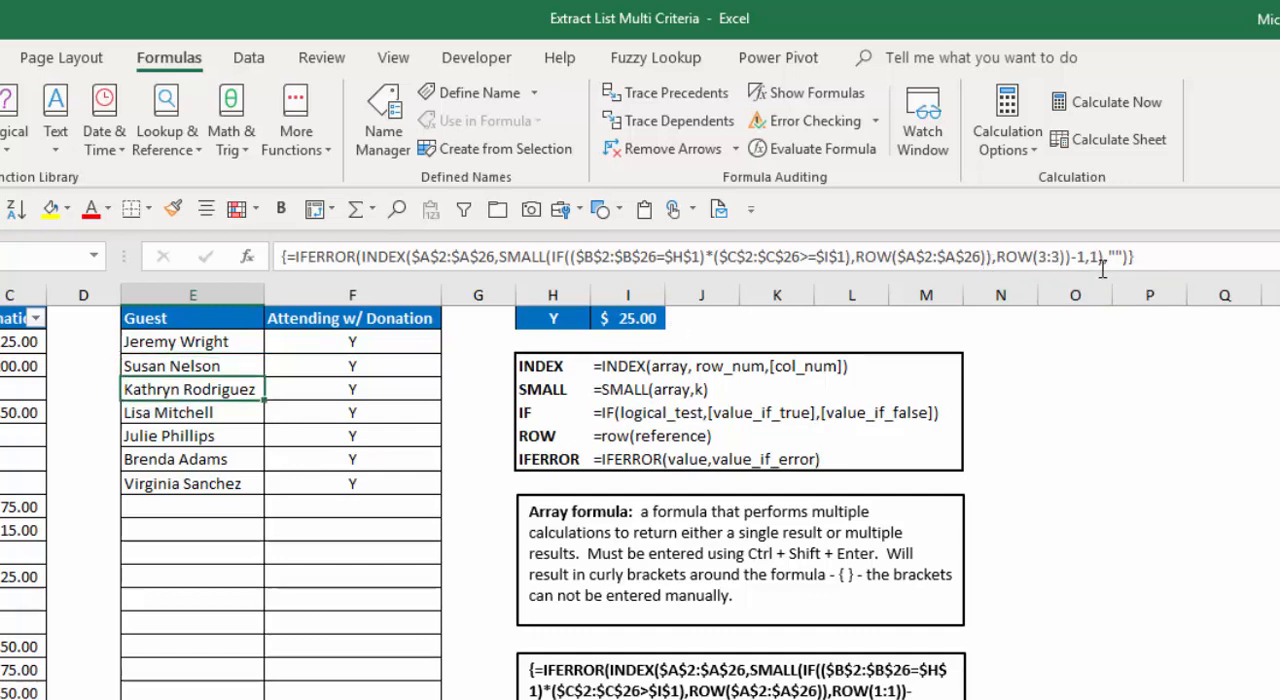
left_click(168, 412)
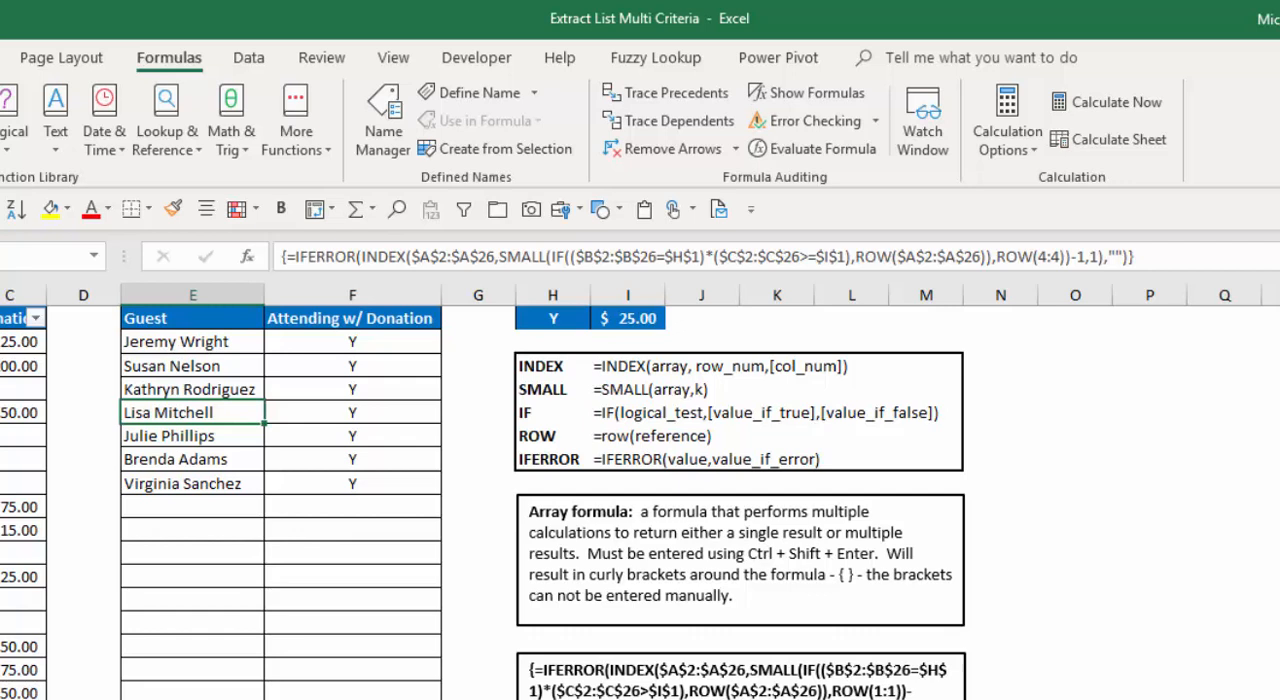
mouse_move(558, 343)
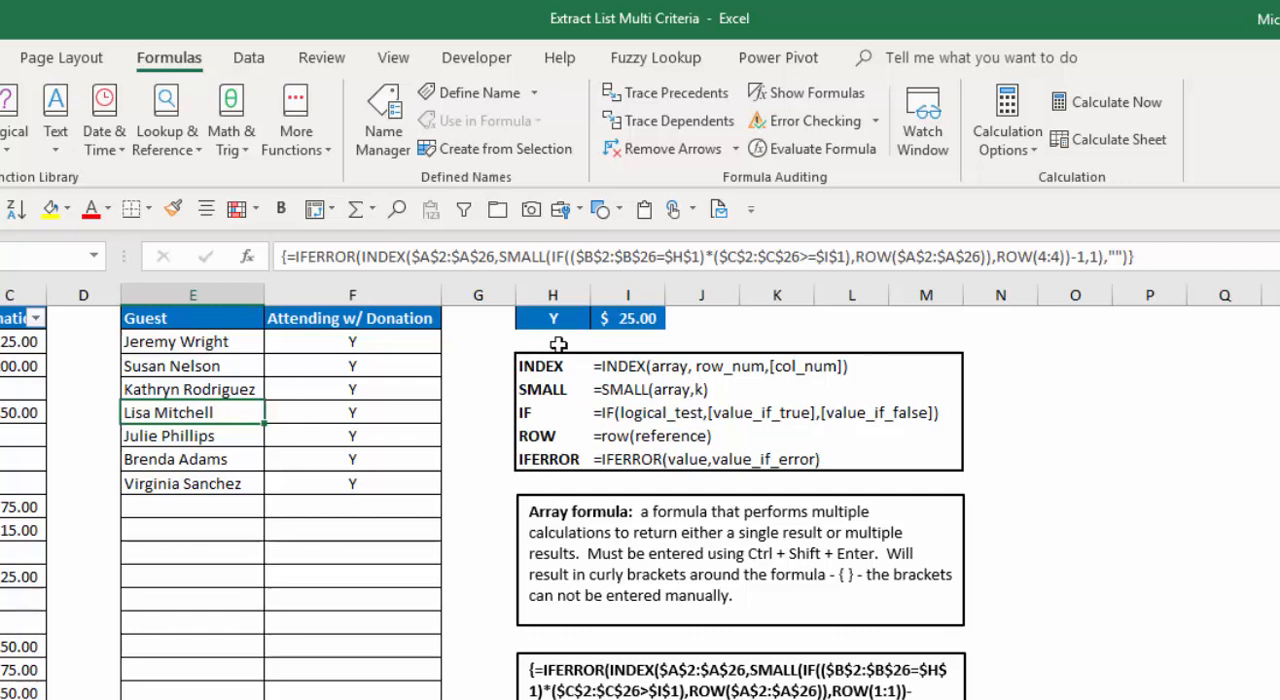
mouse_move(712, 256)
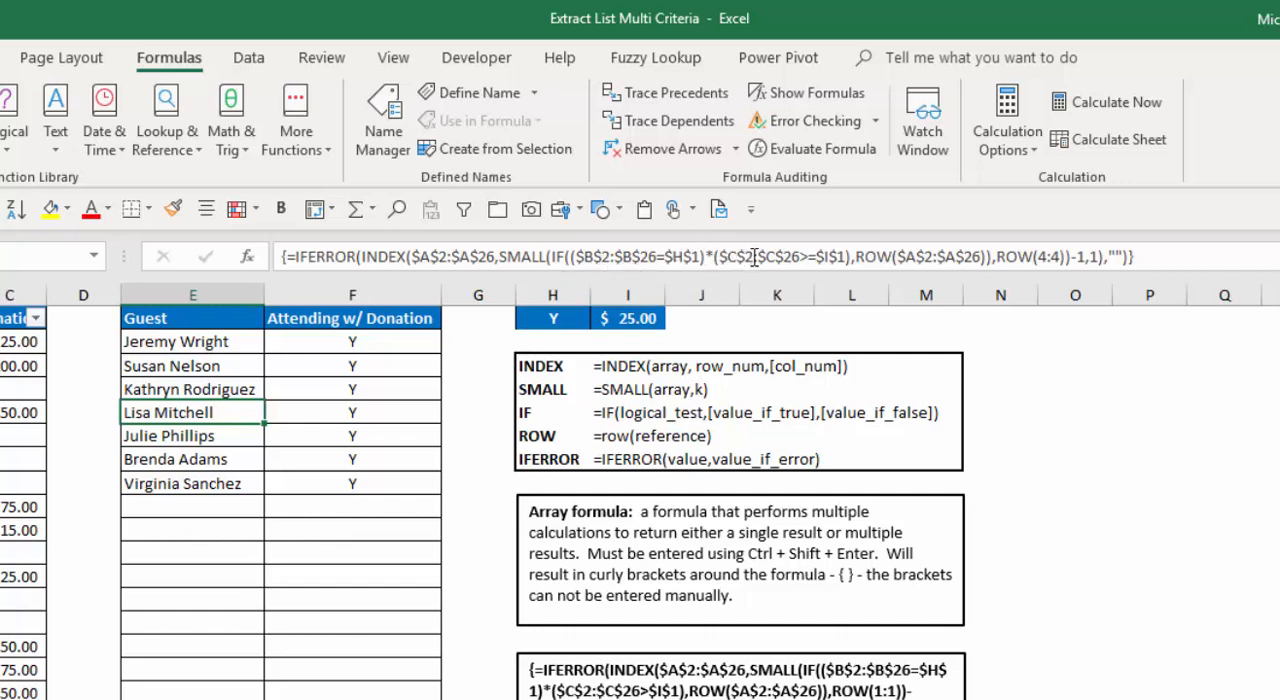
mouse_move(750, 256)
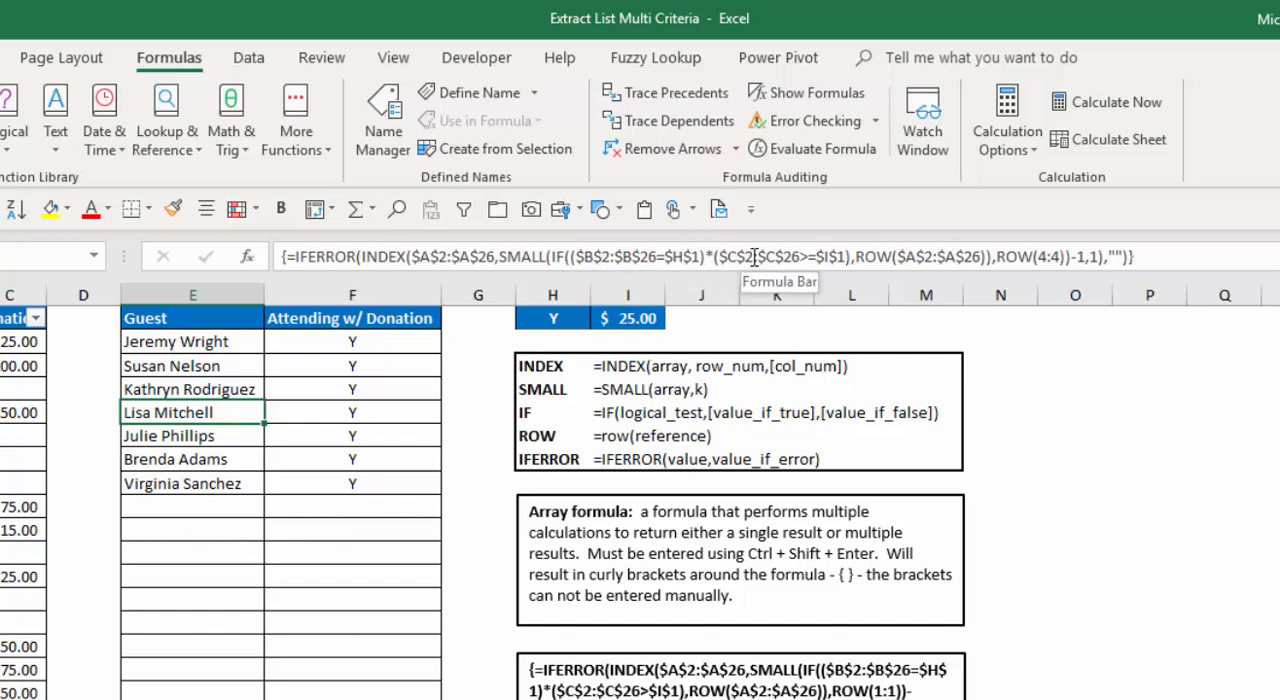